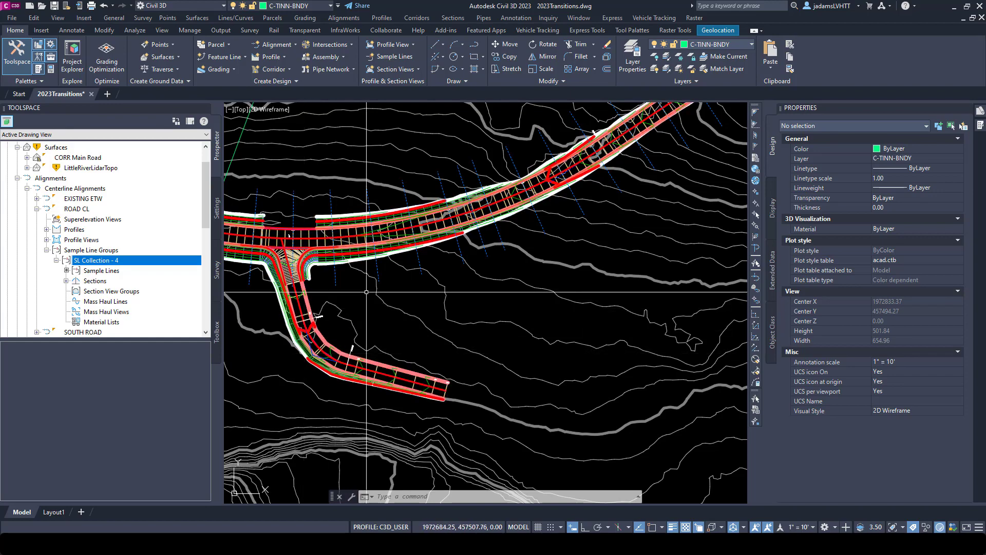
Launch Create Multiple Section Views from the Home tab's Section Views menu.
scroll(down, 3)
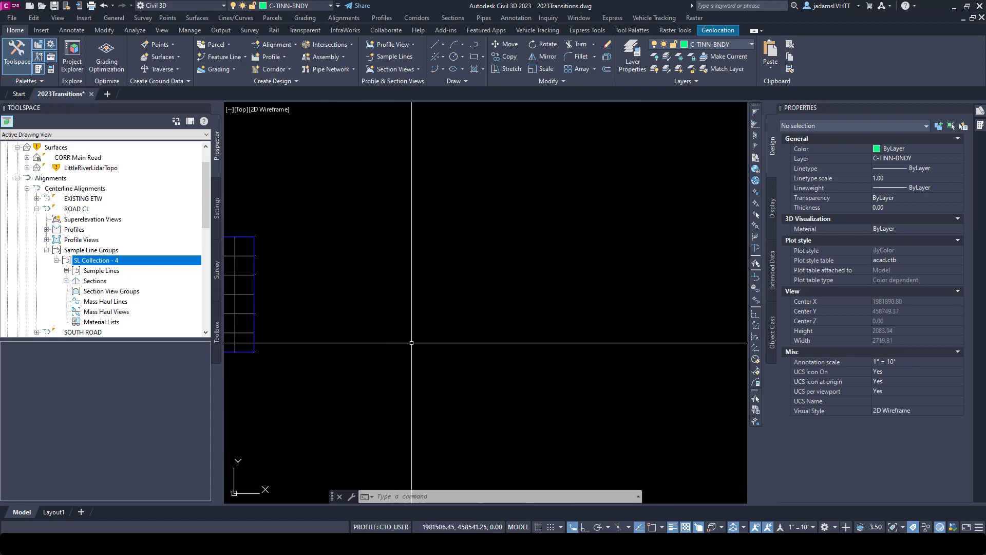
mouse_move(415, 341)
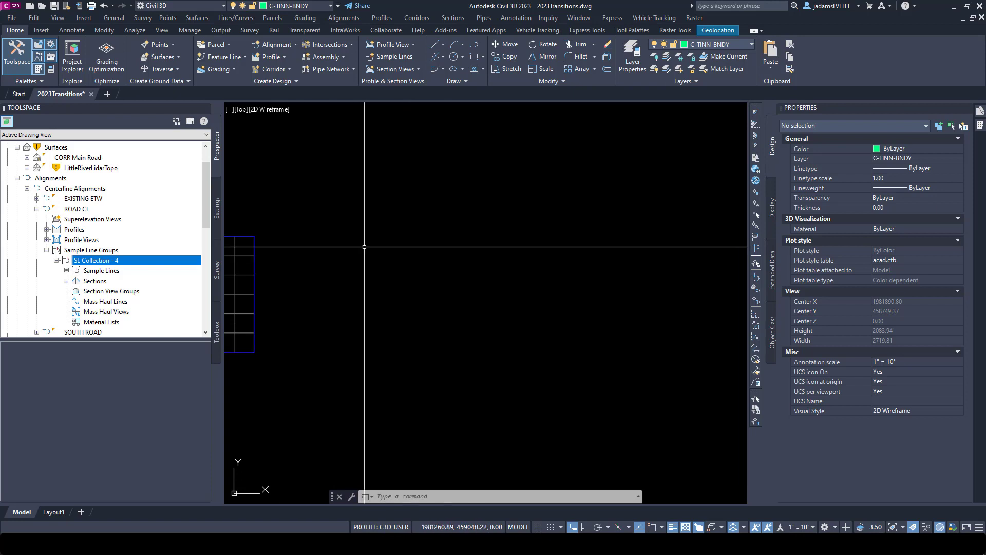
click(796, 526)
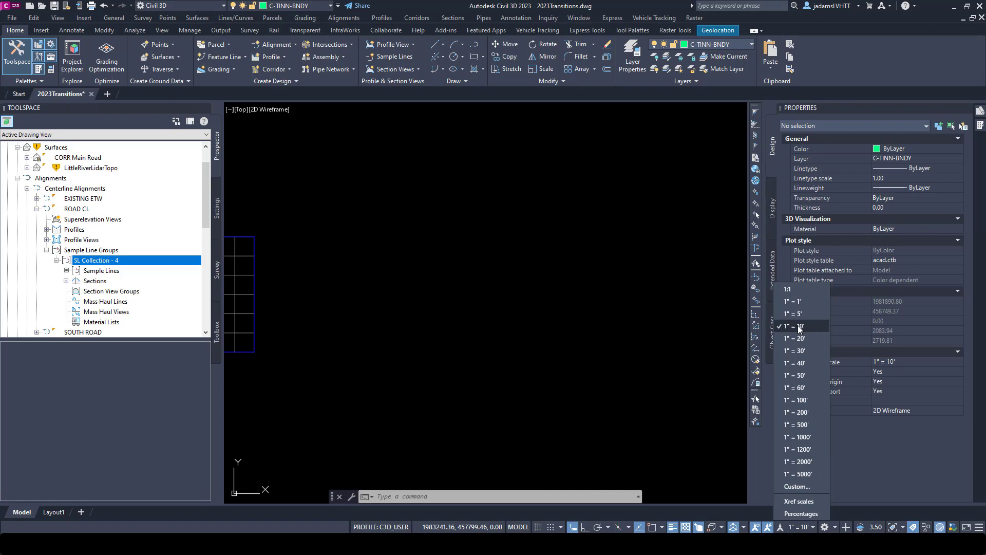
mouse_move(806, 329)
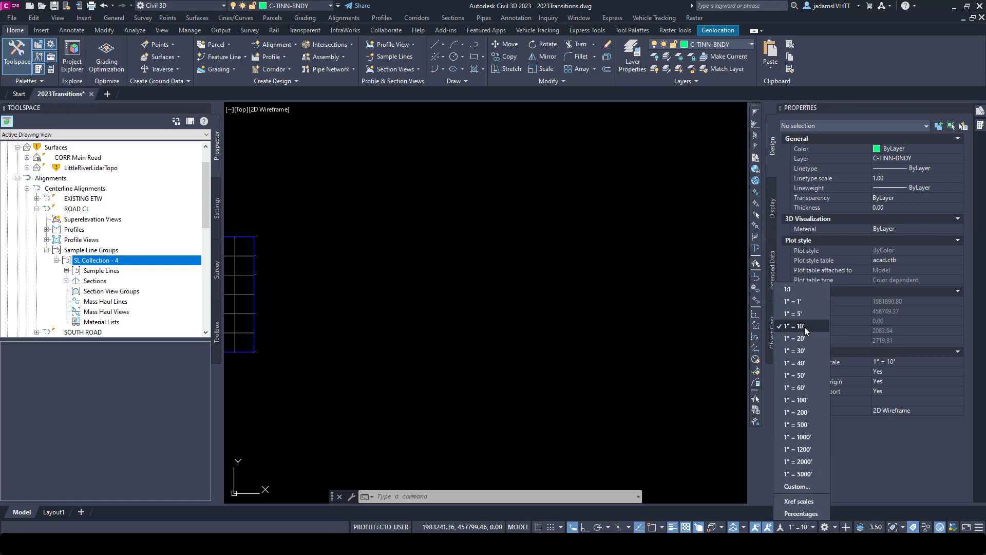
mouse_move(805, 332)
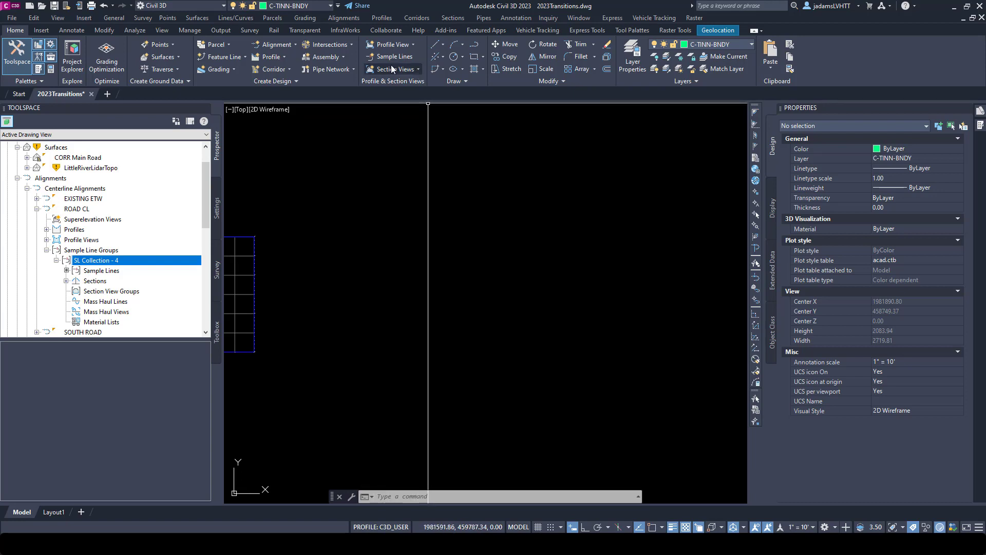
click(391, 69)
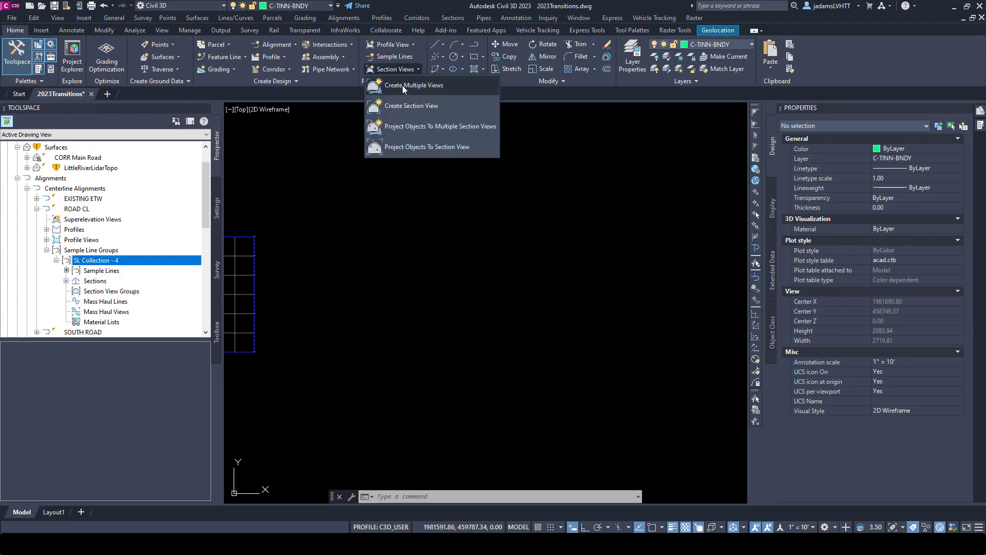
click(415, 85)
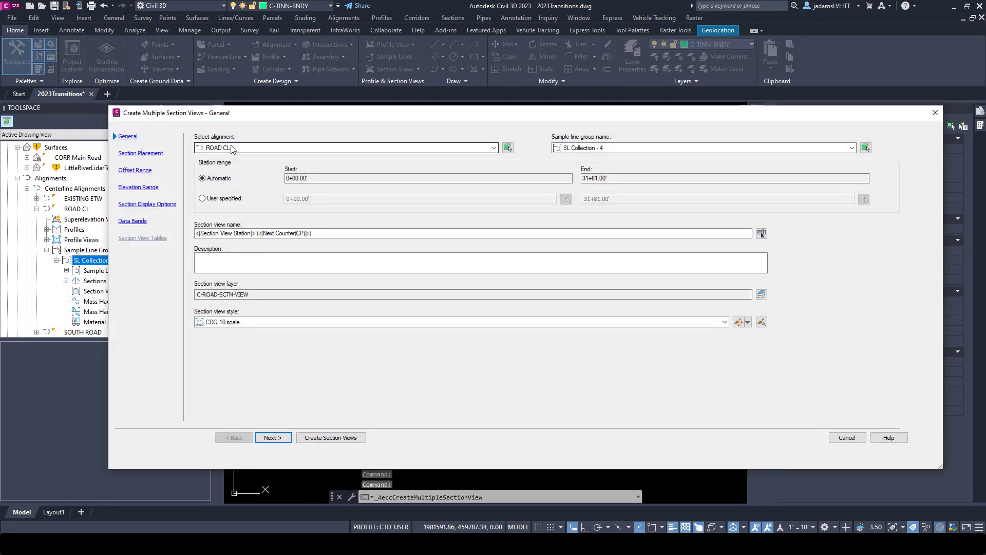
Keep alignment ROAD CL, sample line group SL Collection - 4 and the CDG 10 scale view style.
click(494, 148)
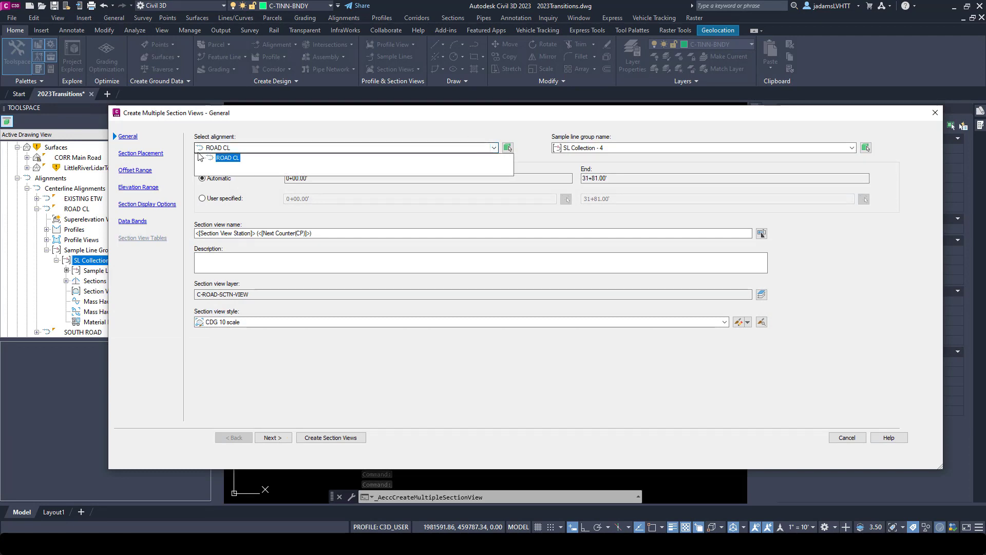
click(228, 158)
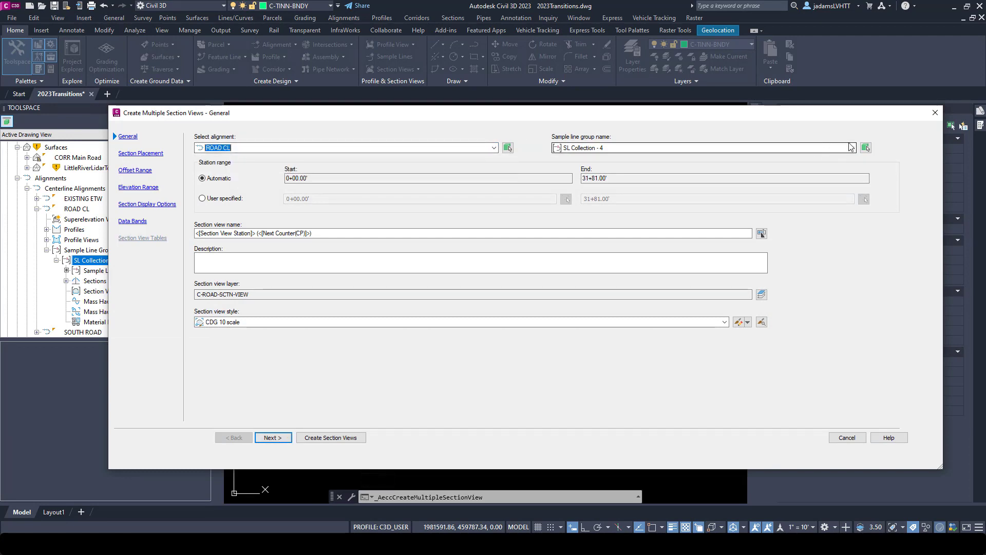
click(852, 146)
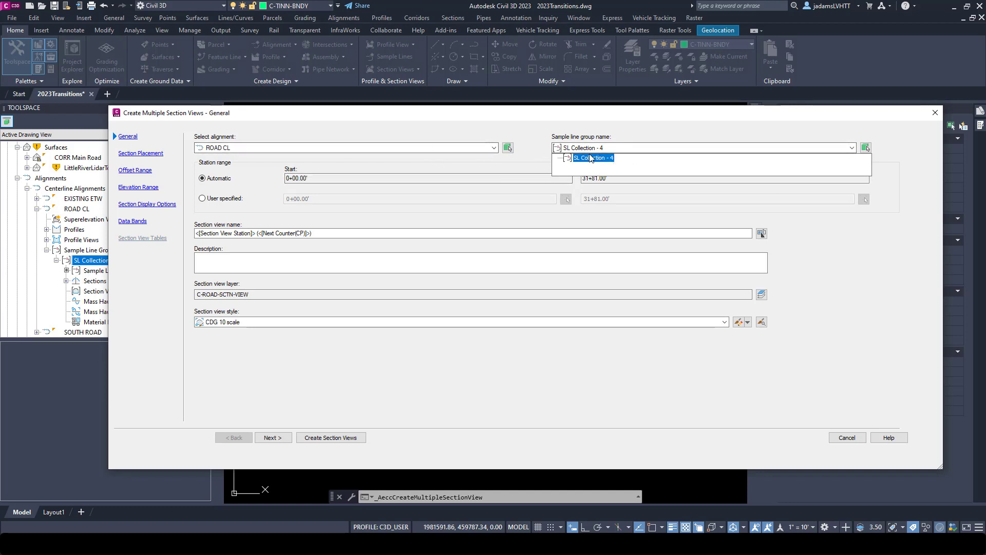
click(592, 158)
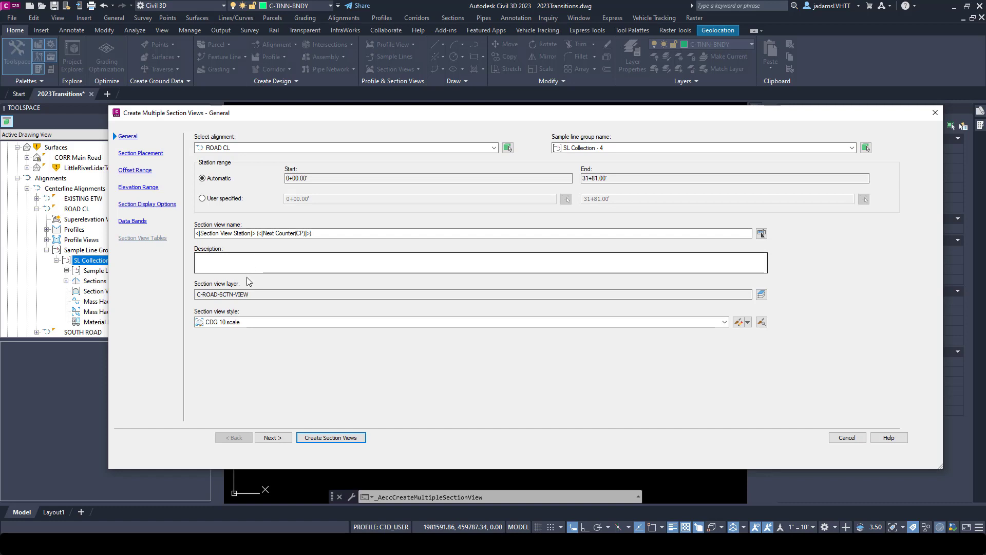
mouse_move(702, 334)
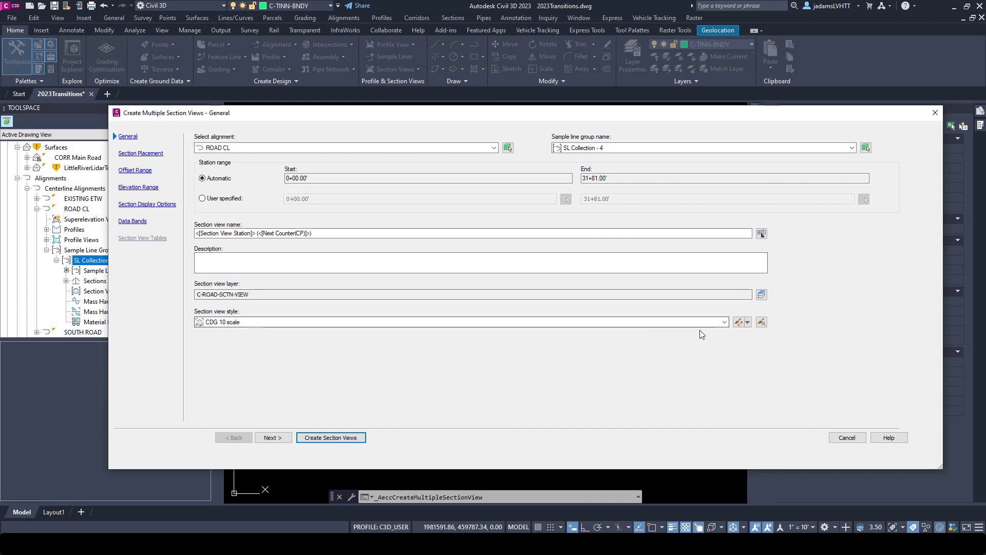
click(725, 322)
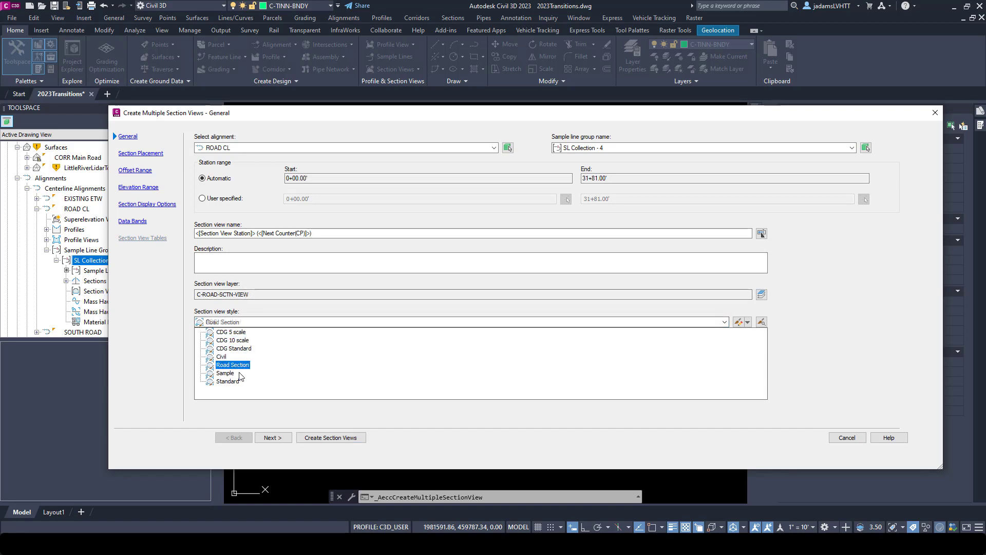
click(232, 340)
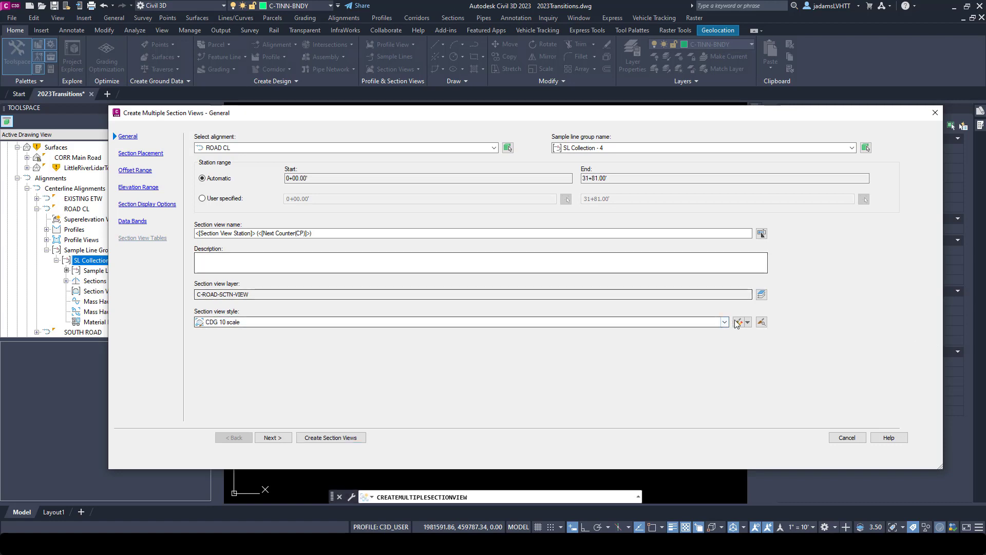
Review the CDG 10 scale style's graph settings, keeping the 1" = 10' vertical scale.
click(741, 321)
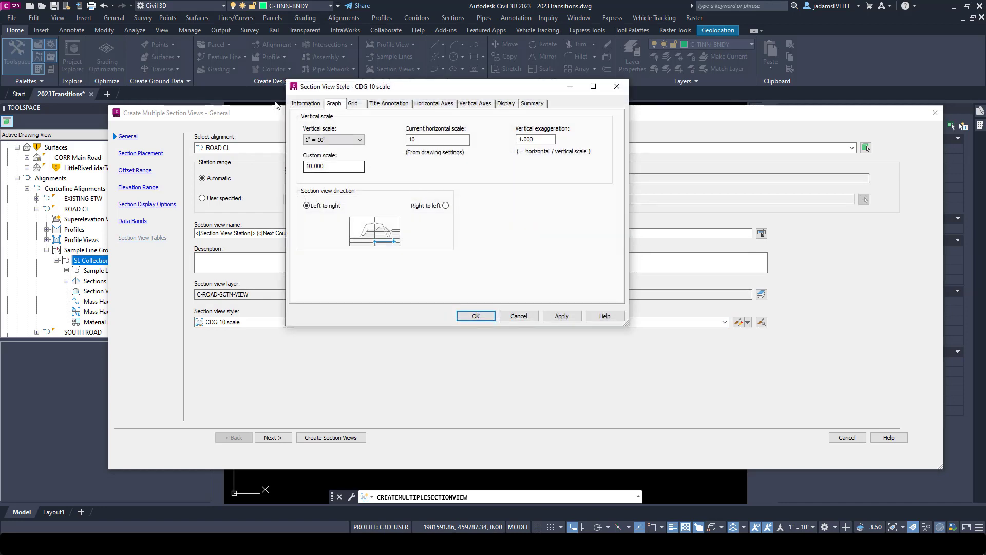
click(306, 103)
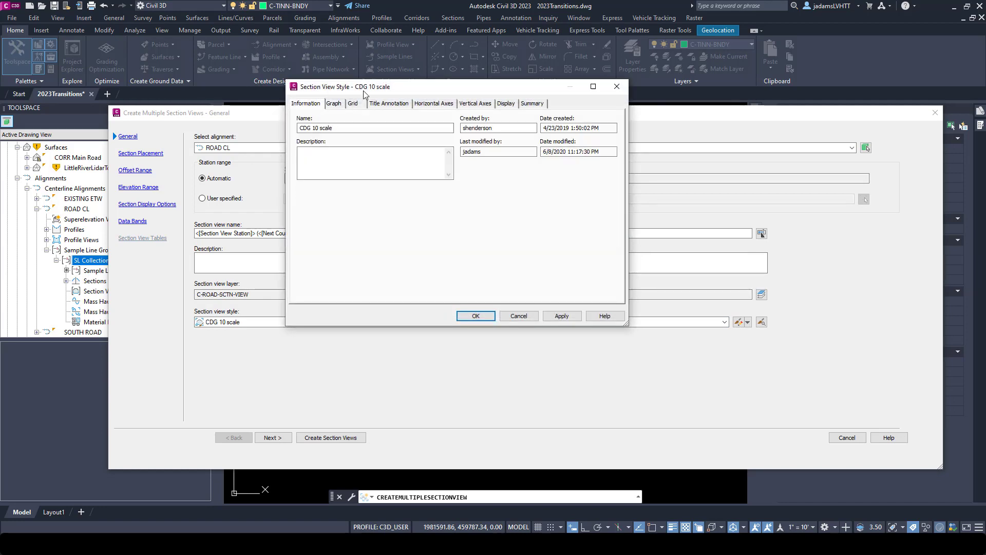
click(333, 102)
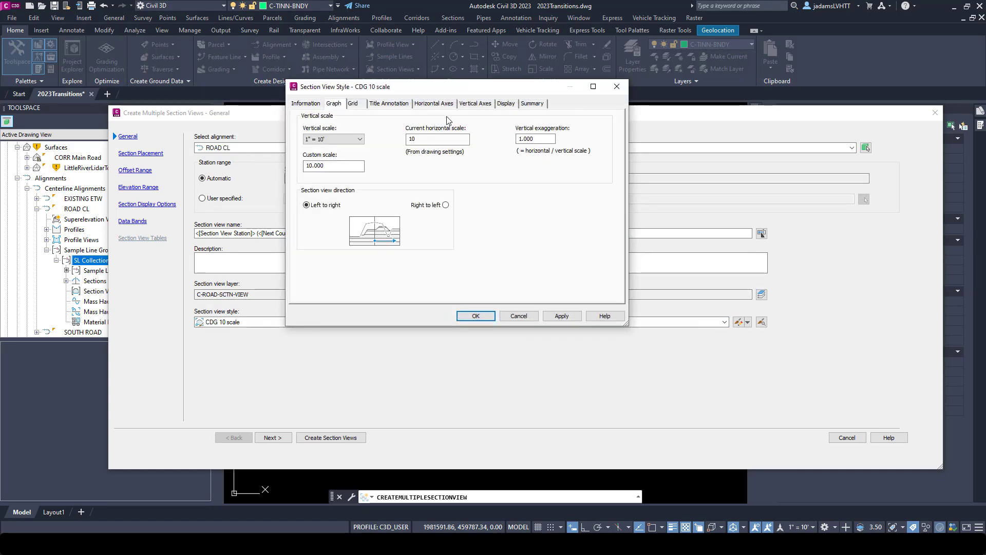
mouse_move(327, 136)
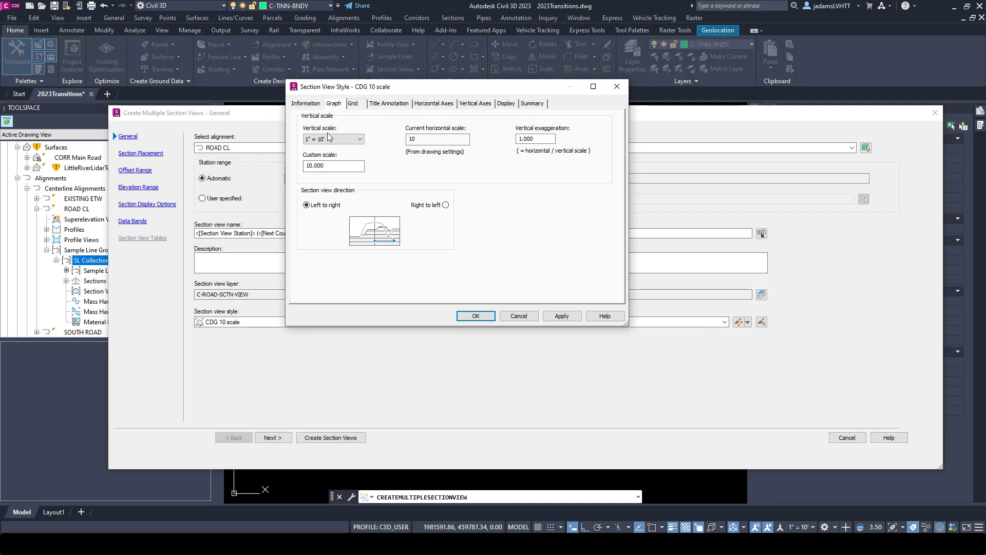
click(360, 139)
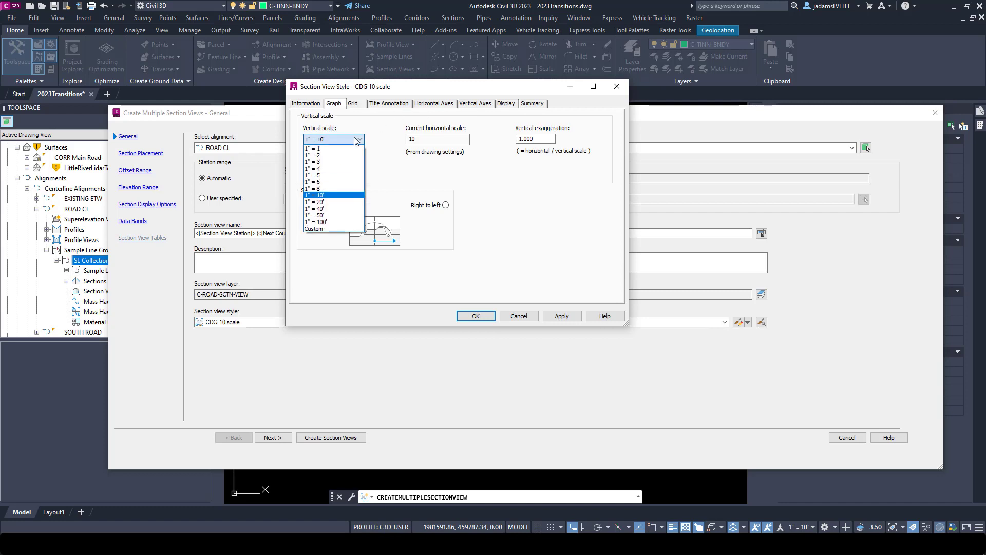
click(315, 195)
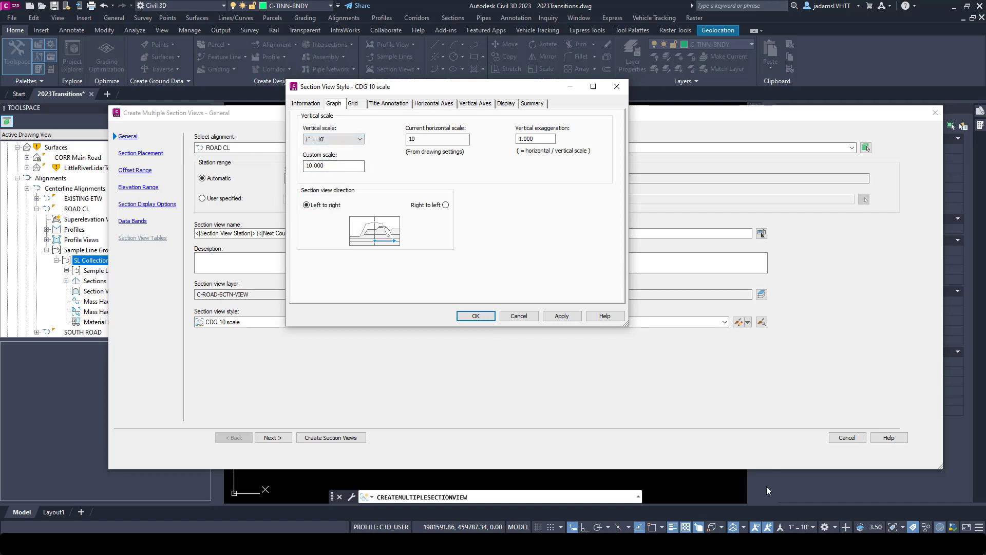
click(359, 139)
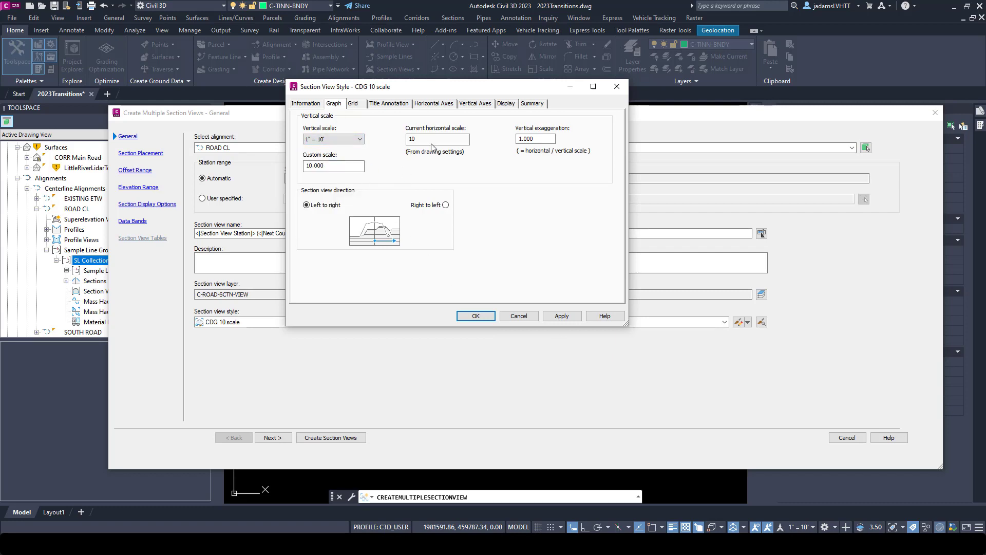
click(437, 139)
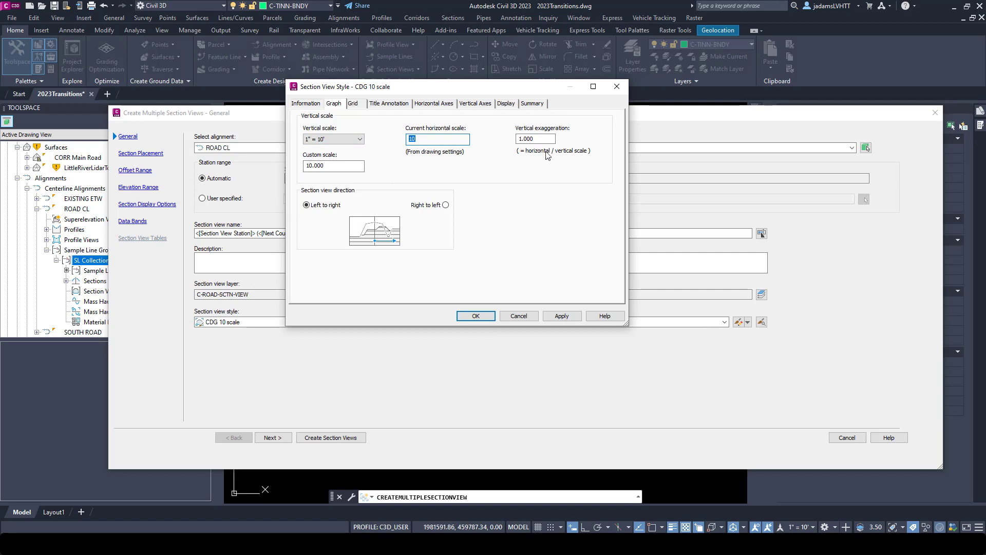
click(534, 139)
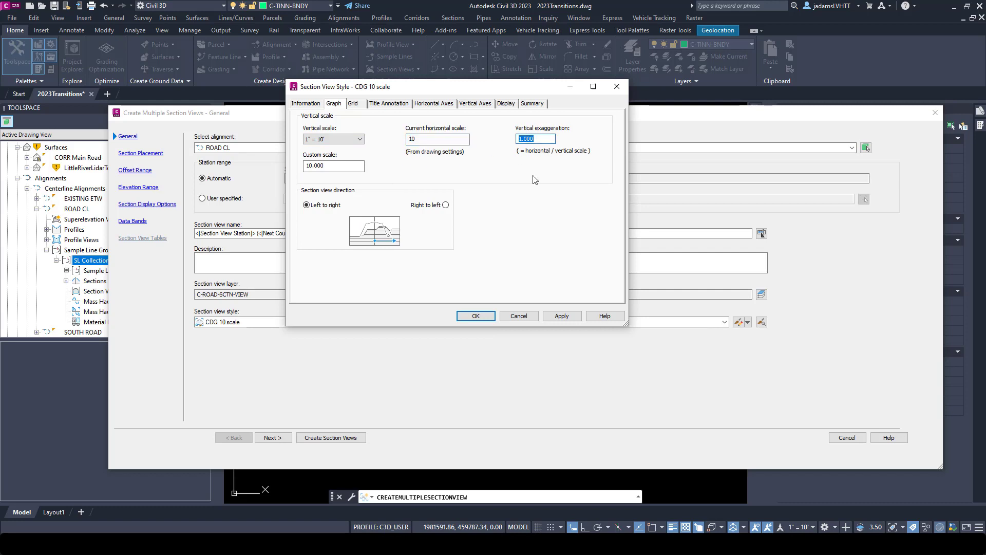
mouse_move(376, 161)
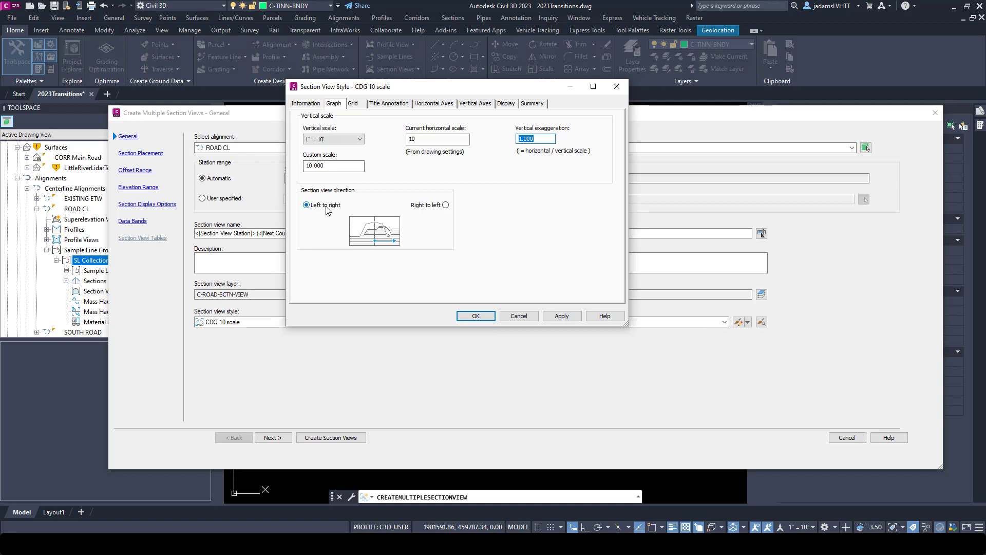
mouse_move(445, 205)
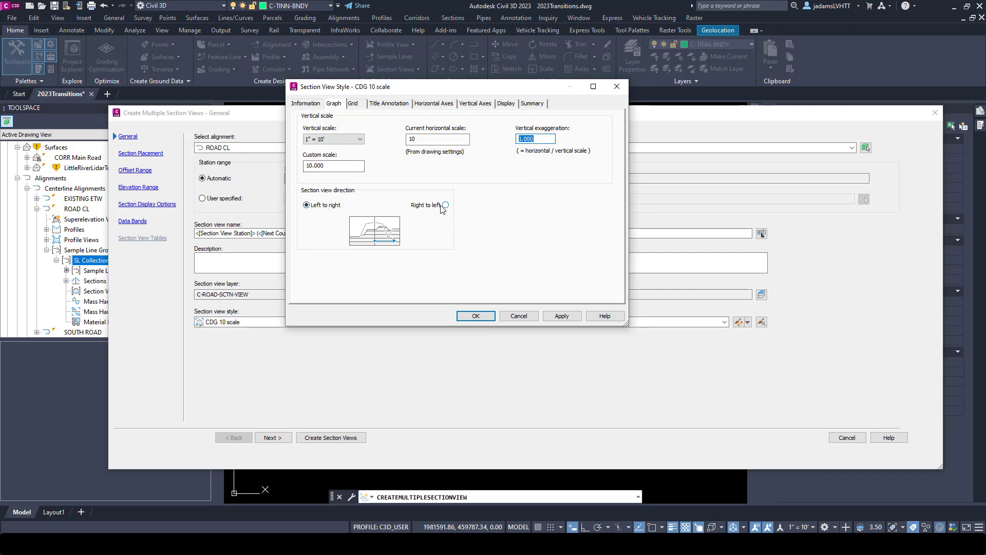
Check the style's title annotation, display and vertical axes settings, then cancel without changes.
click(353, 103)
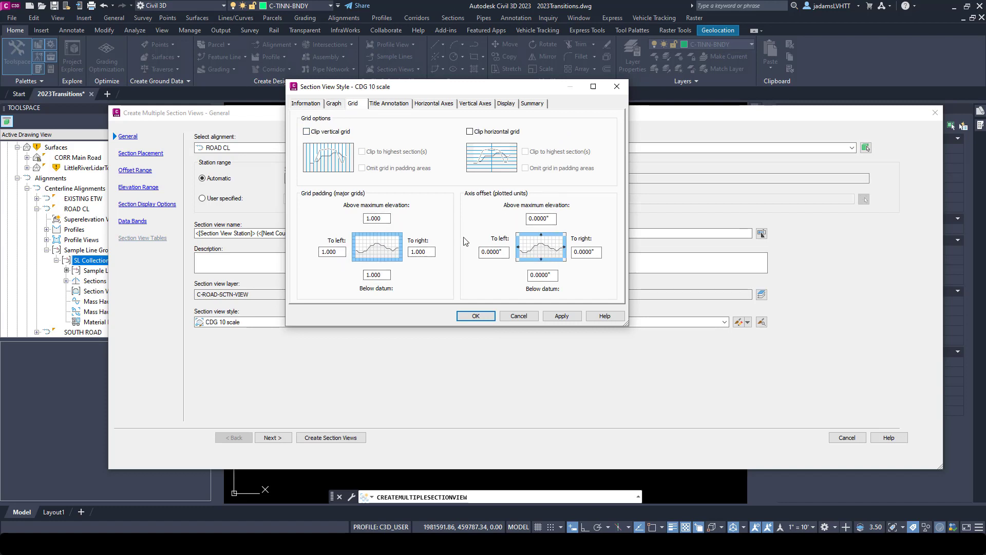
mouse_move(385, 107)
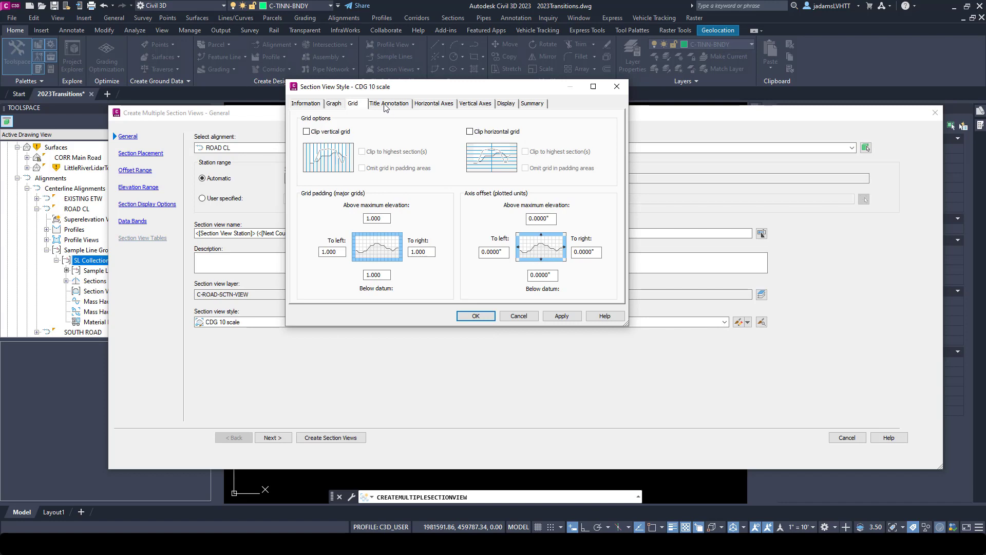
click(388, 102)
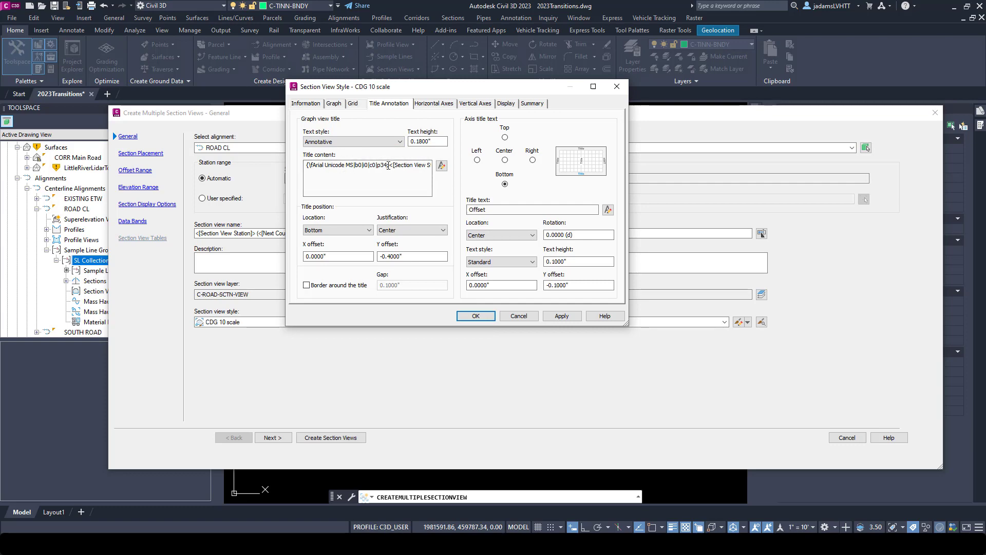
click(441, 166)
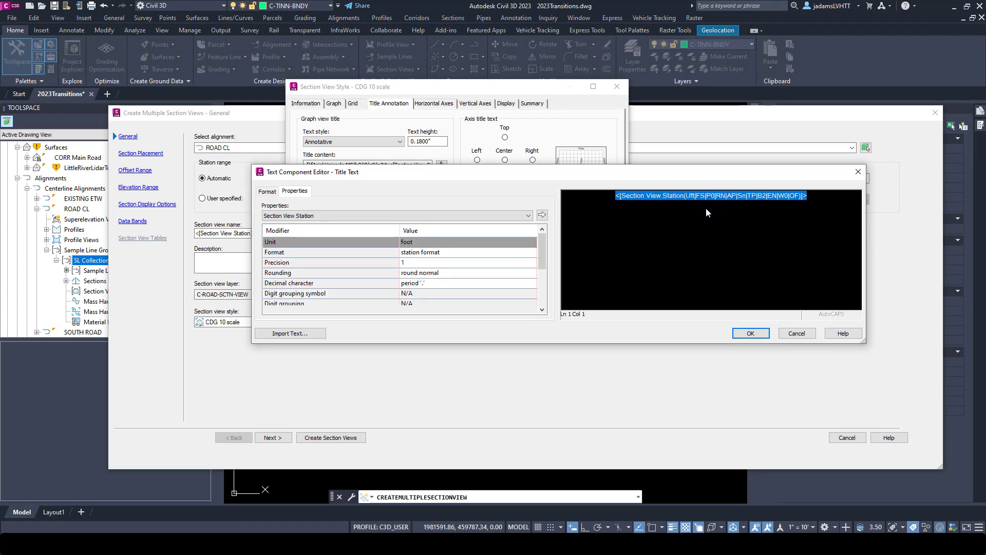
click(750, 333)
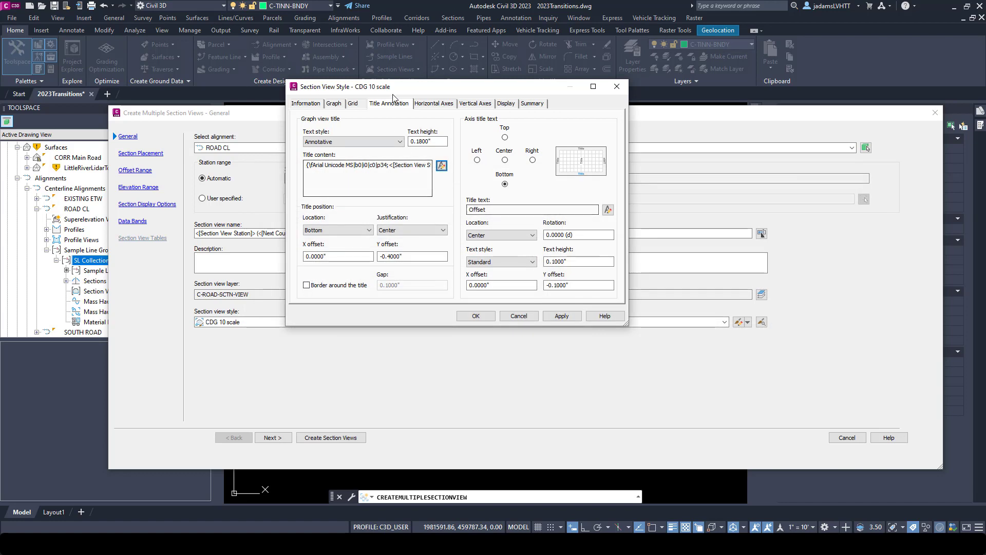
click(434, 103)
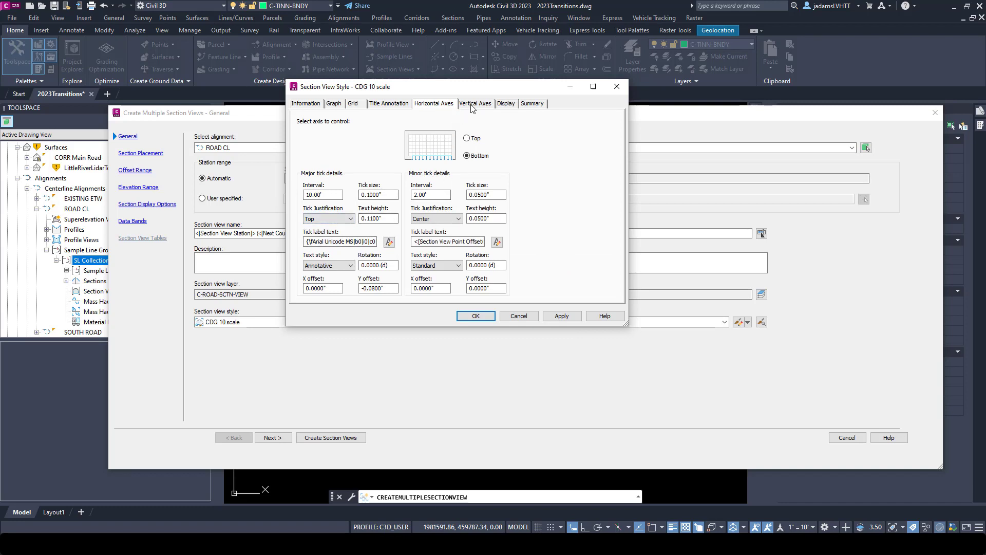
click(505, 103)
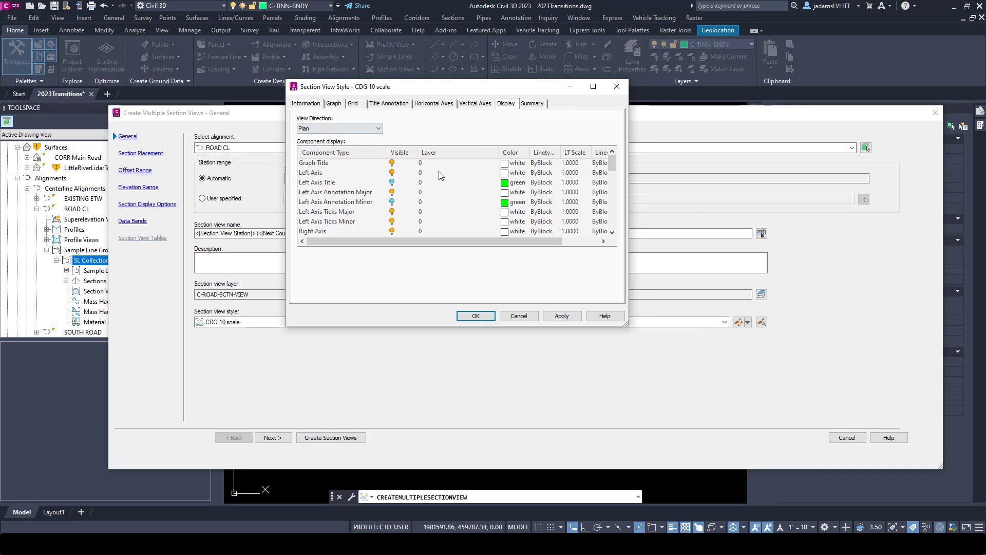
mouse_move(444, 125)
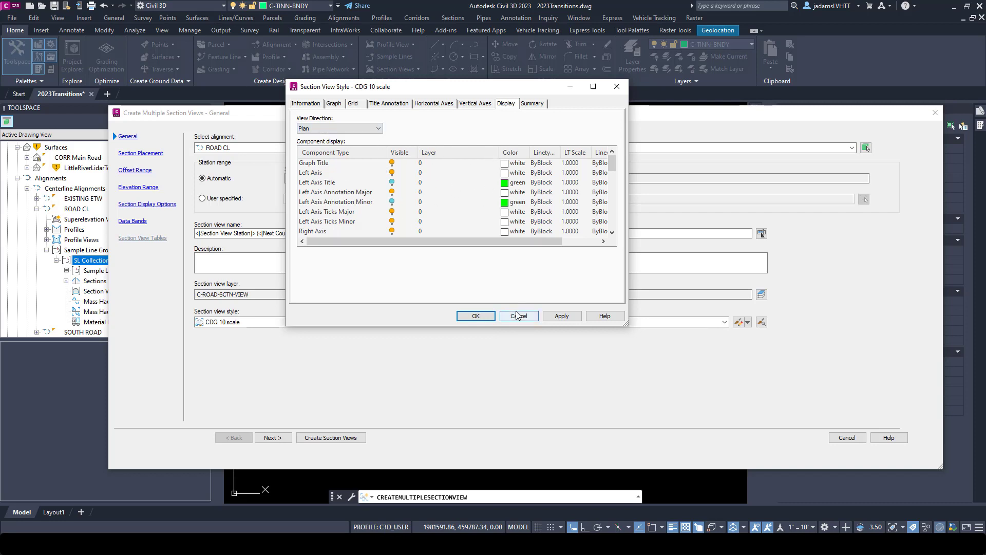
click(723, 321)
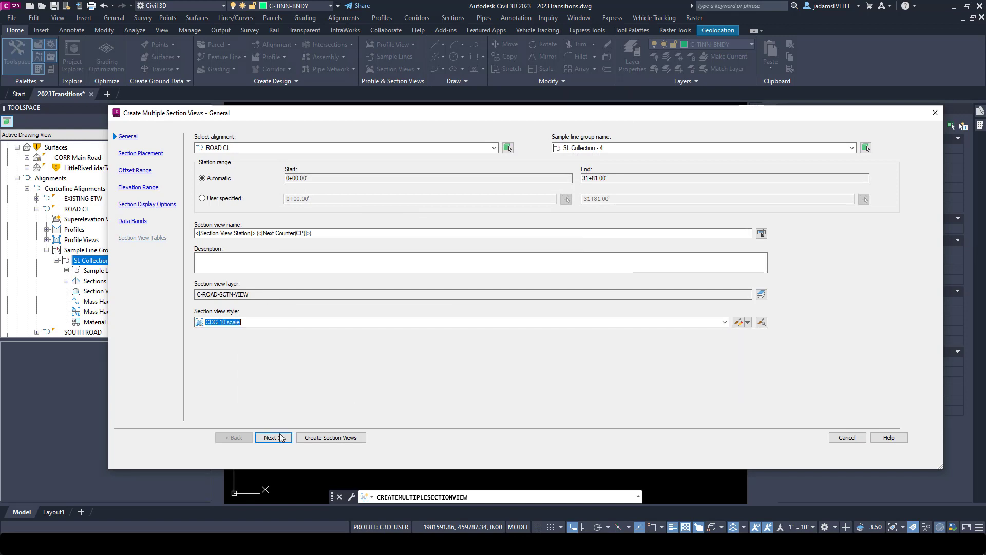
On Section Placement keep Draft, choose CDG Standard group plot style and review its Array settings.
click(272, 438)
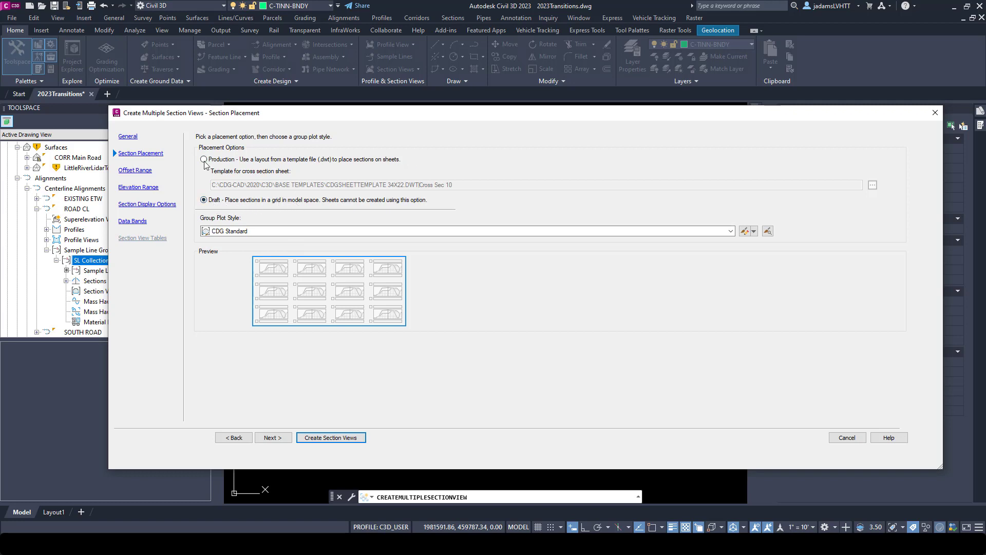
mouse_move(206, 155)
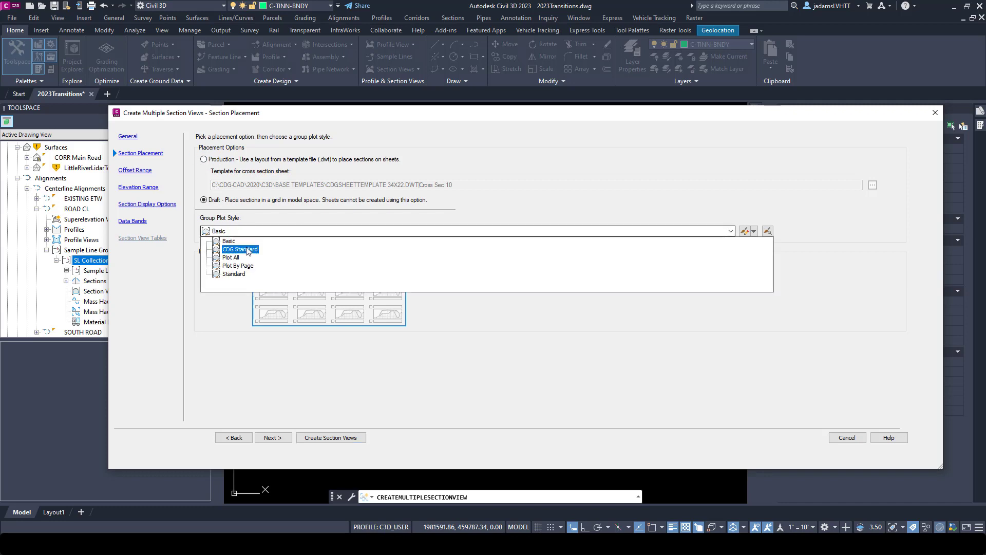
click(240, 249)
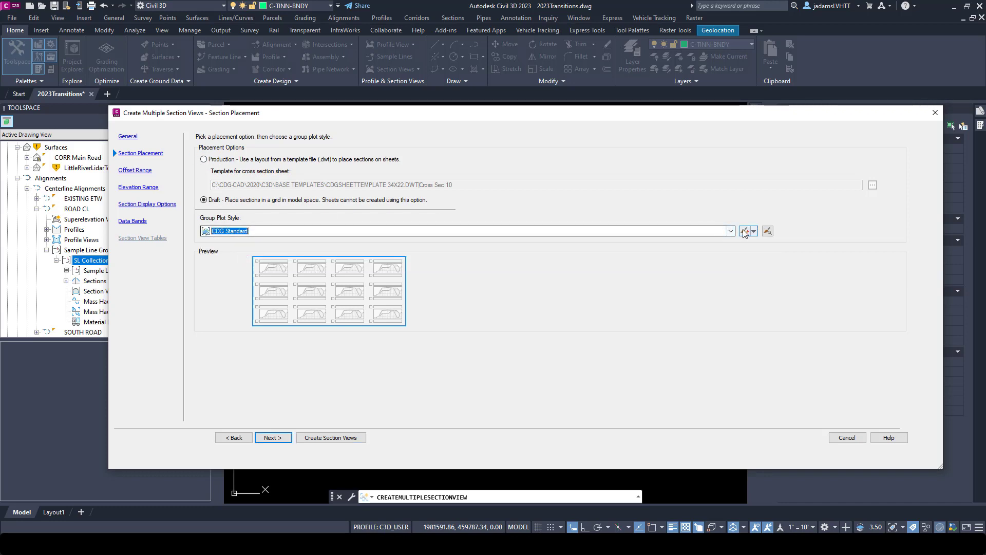
click(745, 231)
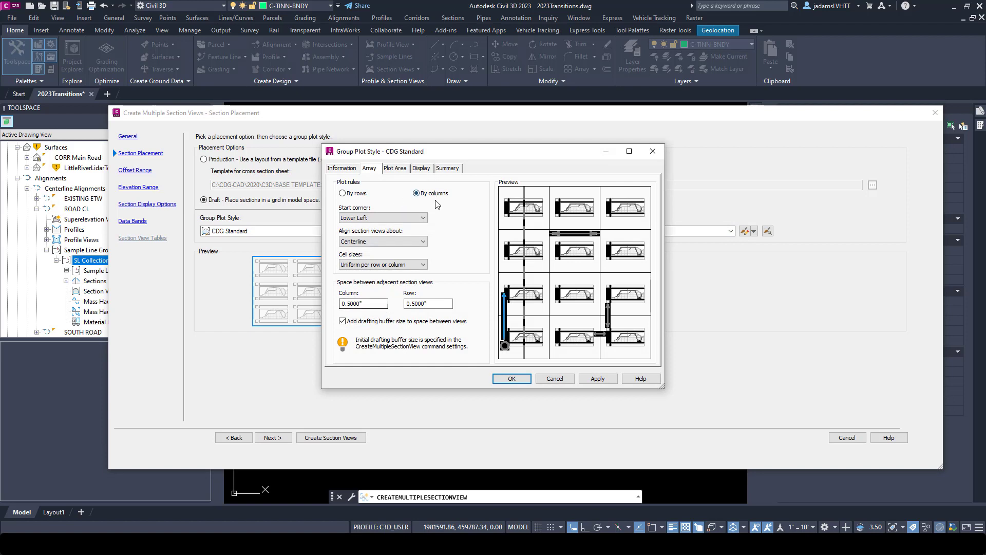
click(427, 303)
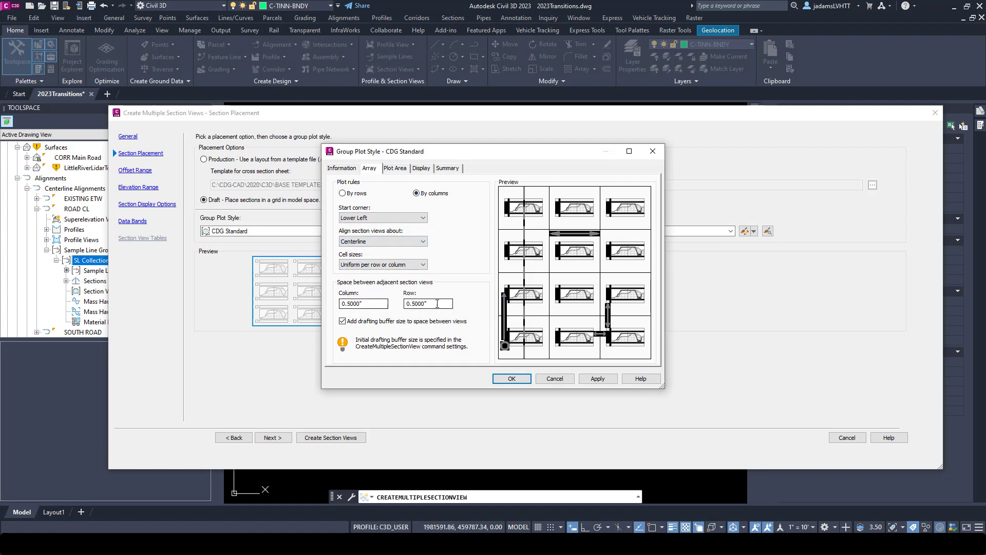
mouse_move(510, 326)
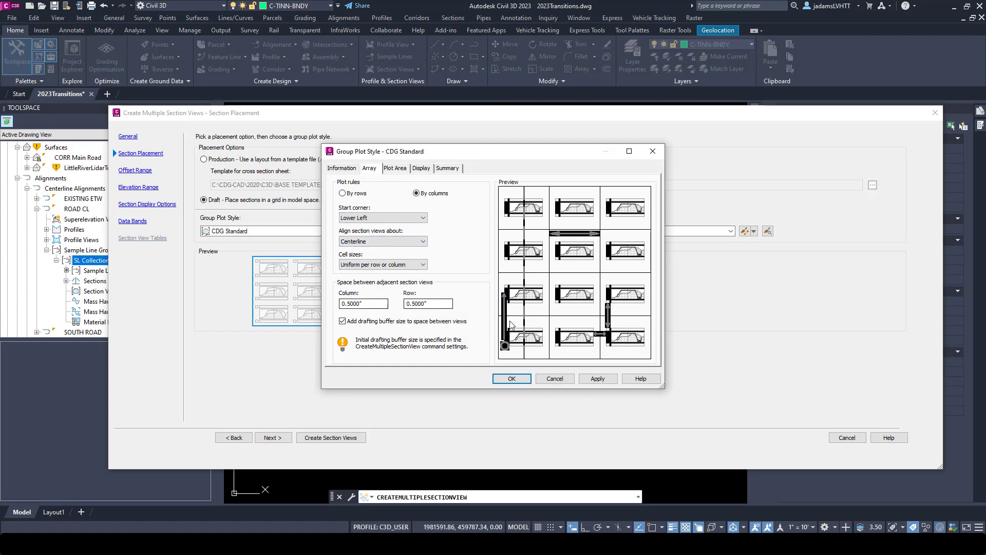
mouse_move(635, 311)
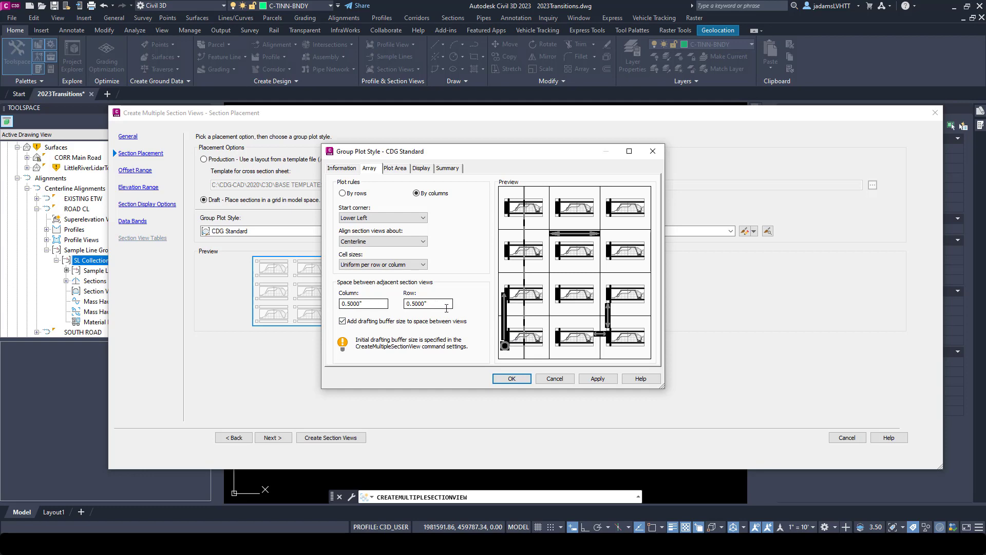
click(511, 378)
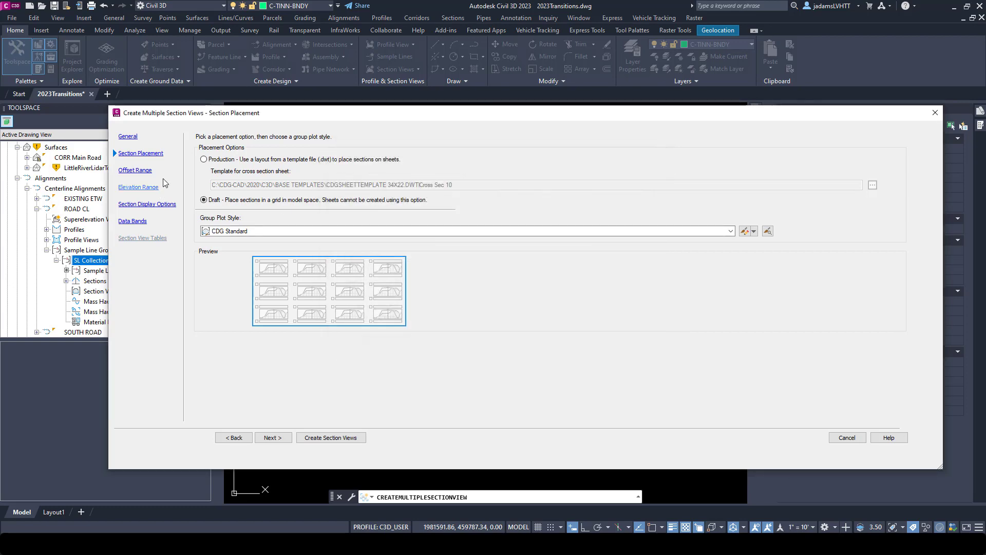
Accept the 70-foot offset range and elevation range, reaching Section Display Options.
click(273, 438)
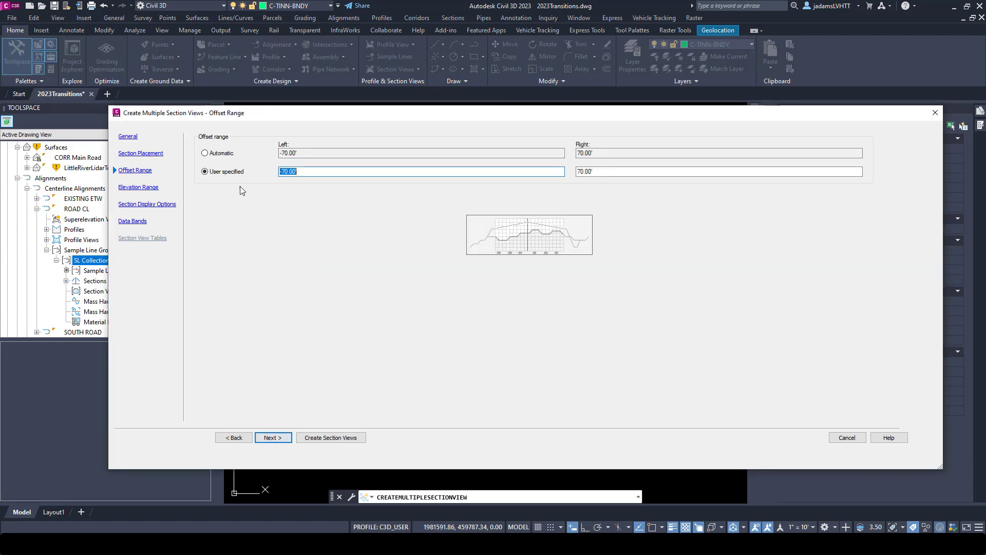
mouse_move(340, 194)
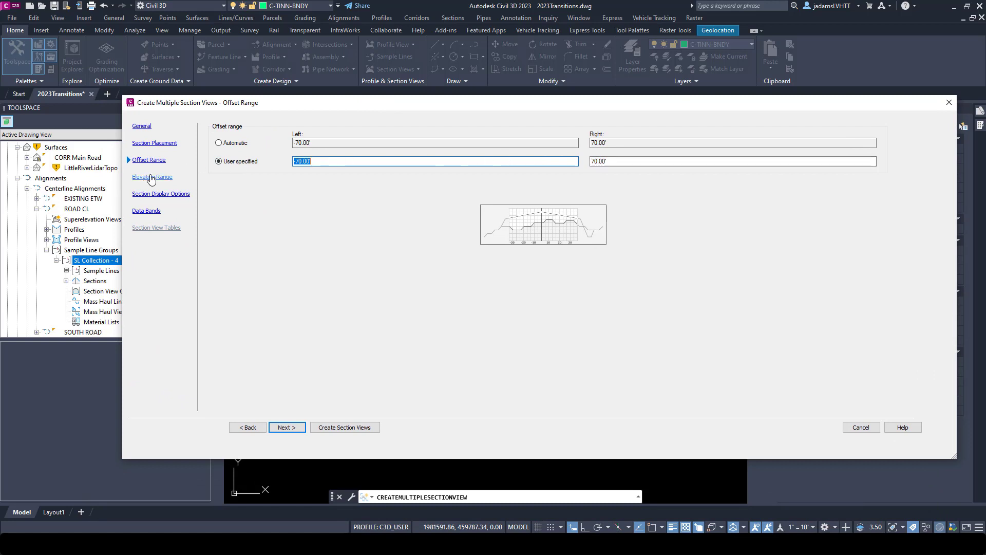
click(152, 177)
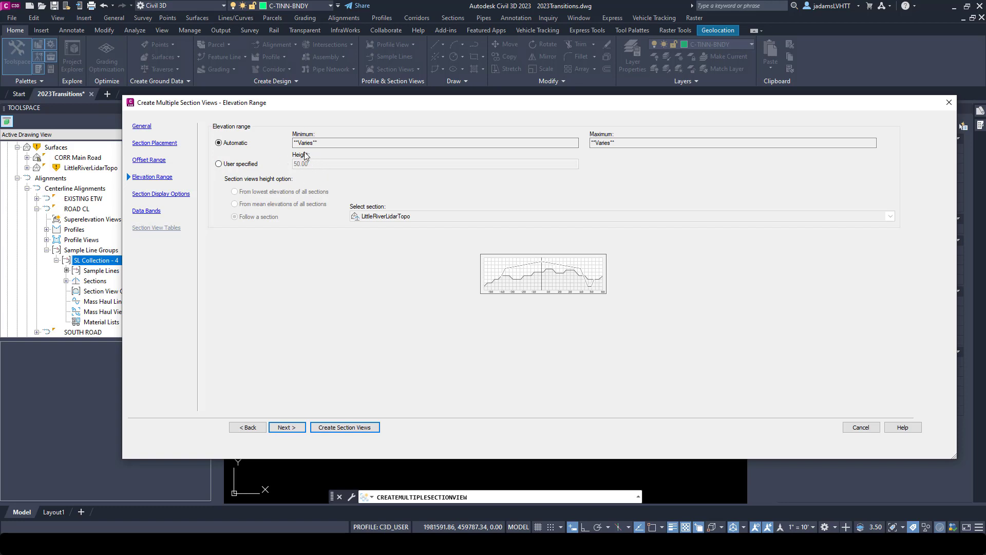
click(286, 427)
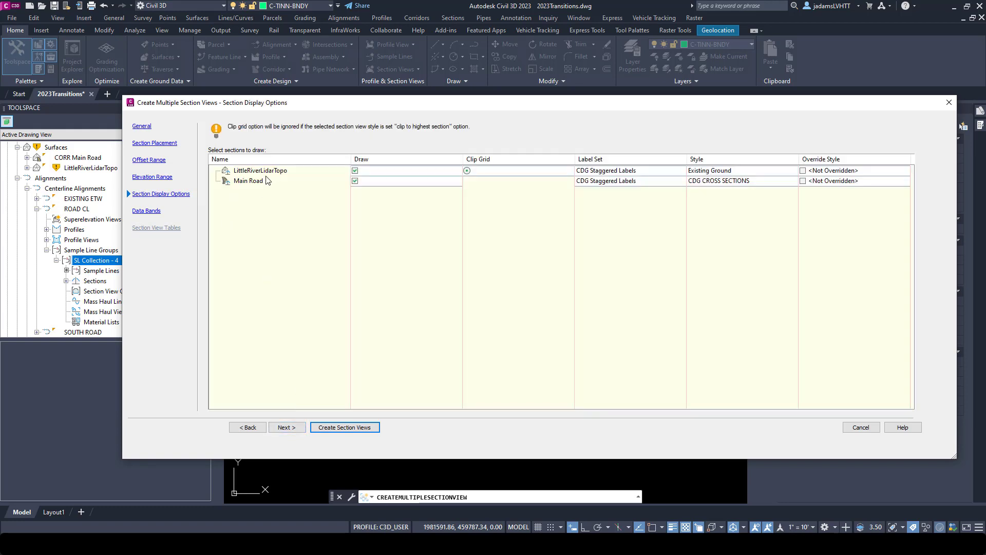
mouse_move(264, 181)
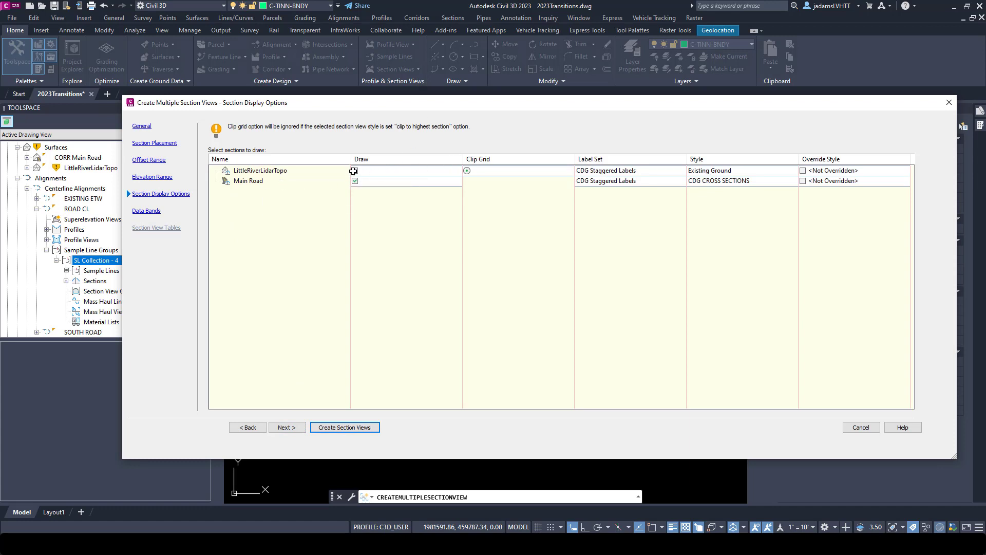
Set the LittleRiverLidarTopo section's label set to _No Labels and cancel the style picker.
click(355, 170)
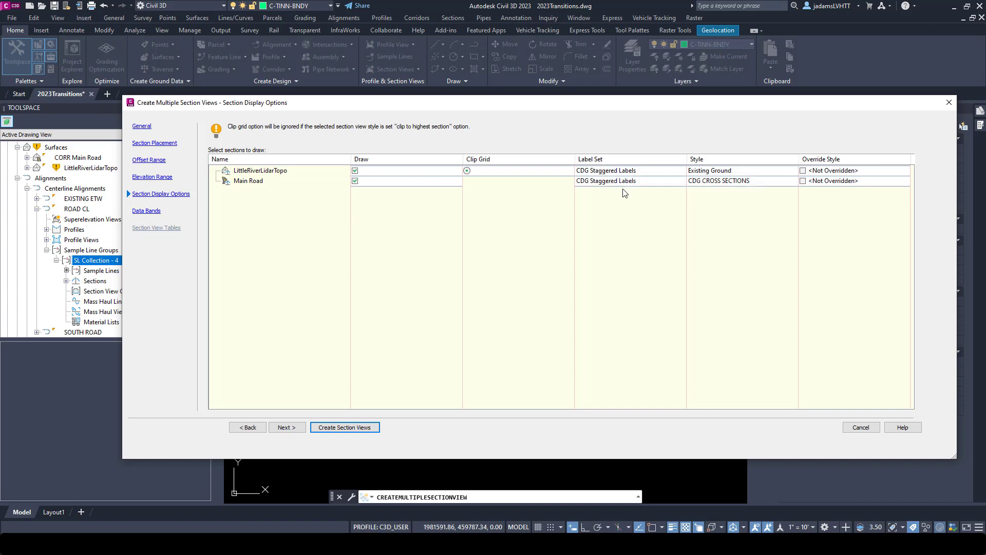
mouse_move(633, 172)
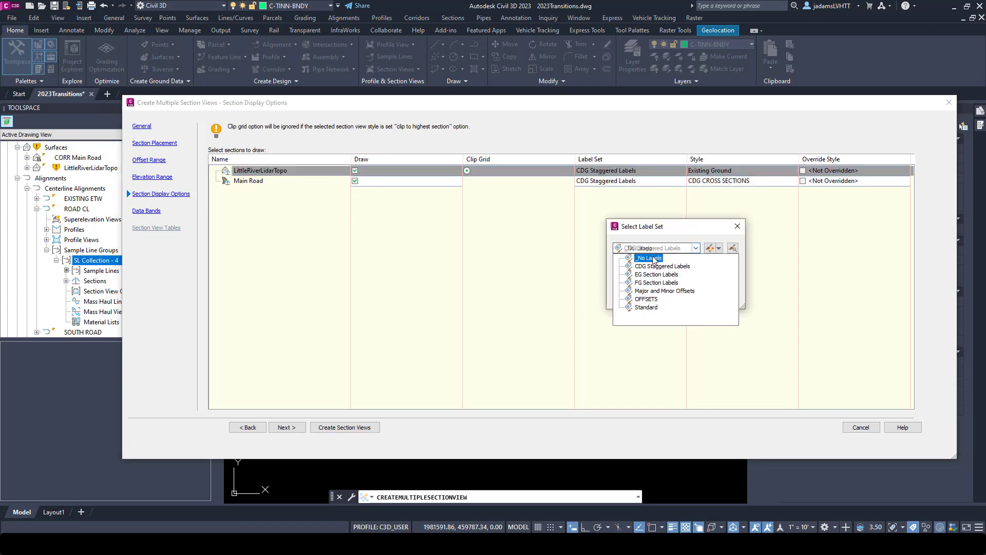
click(647, 258)
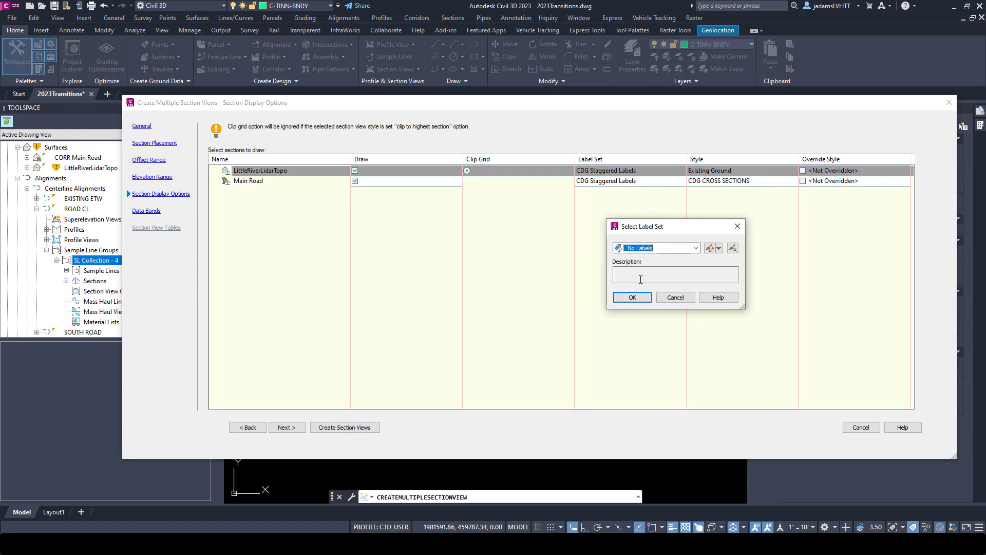
click(695, 248)
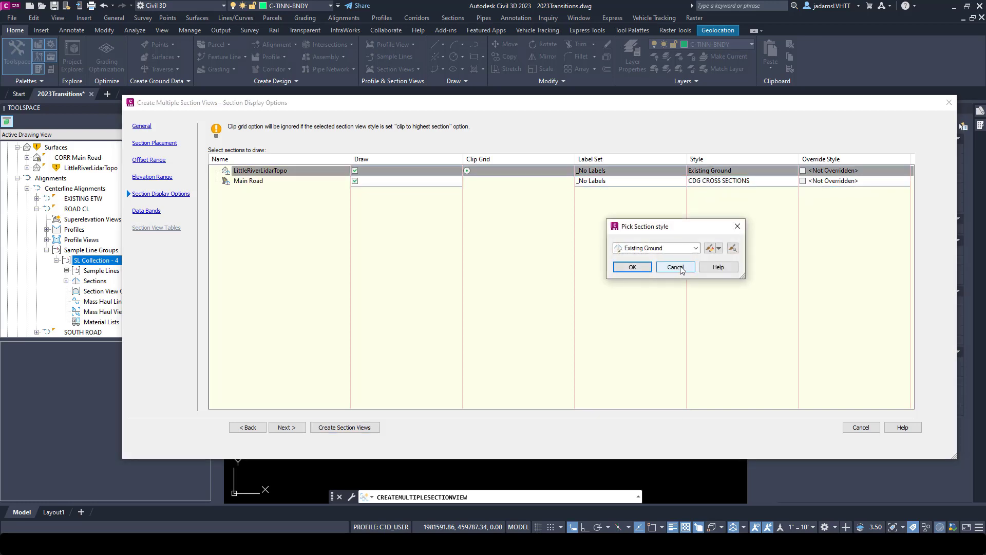
click(675, 267)
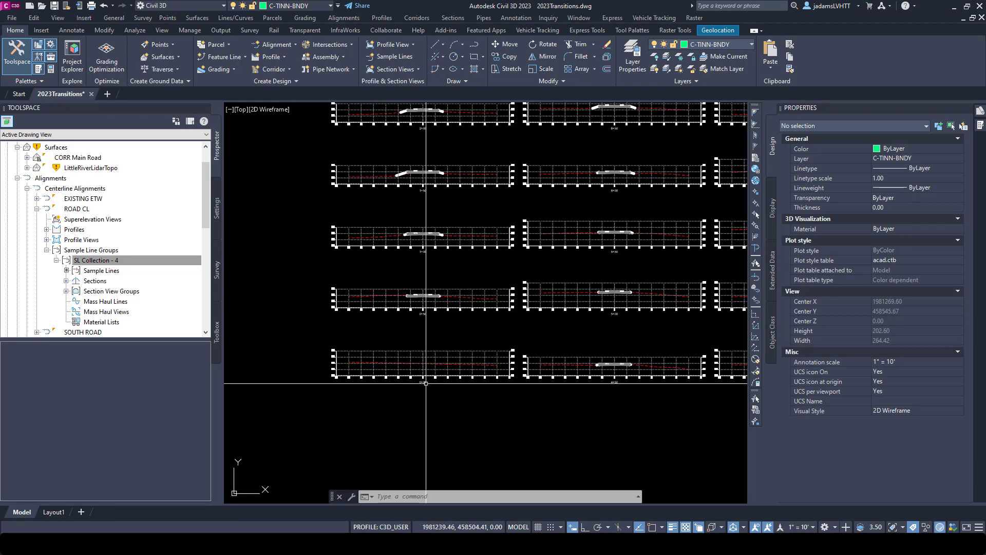
Zoom in on the generated 0+50 section view in model space.
scroll(down, 3)
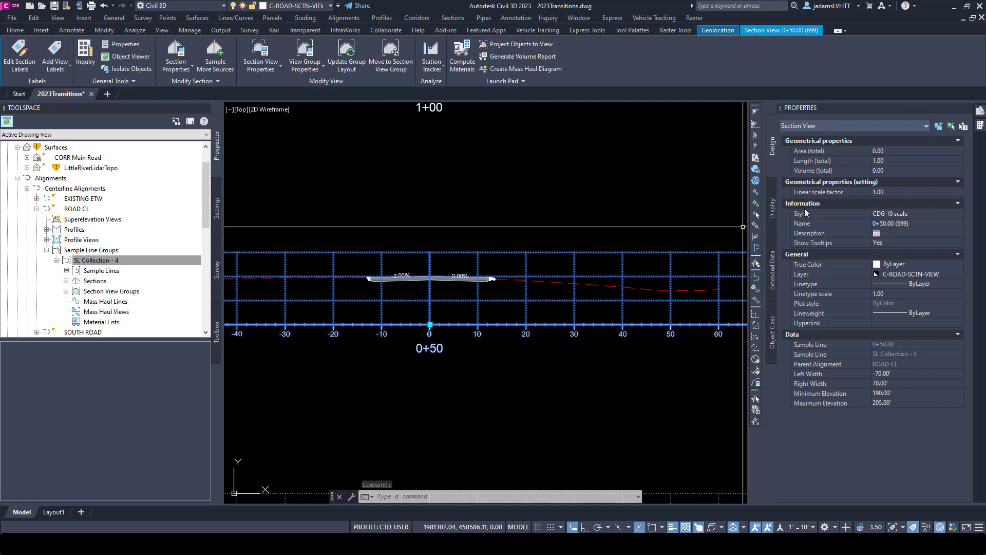
In Properties, switch the 0+50 section view to a style other than CDG 10 scale.
click(958, 213)
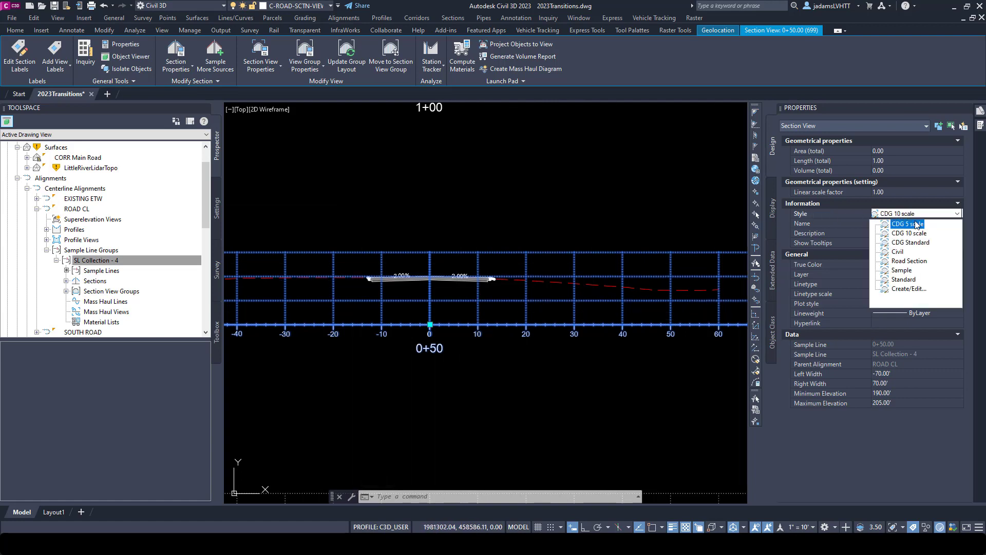
click(910, 243)
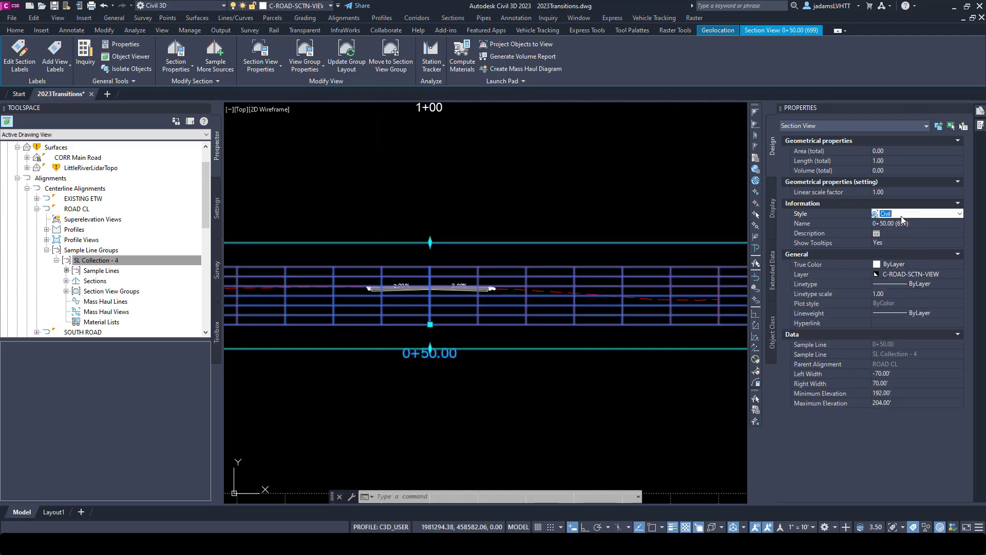
click(918, 214)
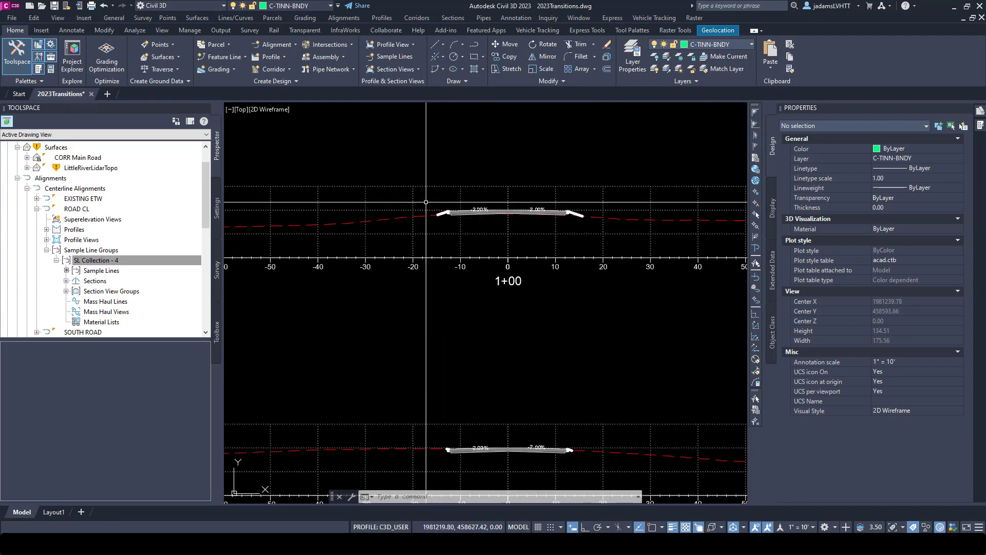
Zoom across the grid and select the 4+00 section view.
scroll(down, 3)
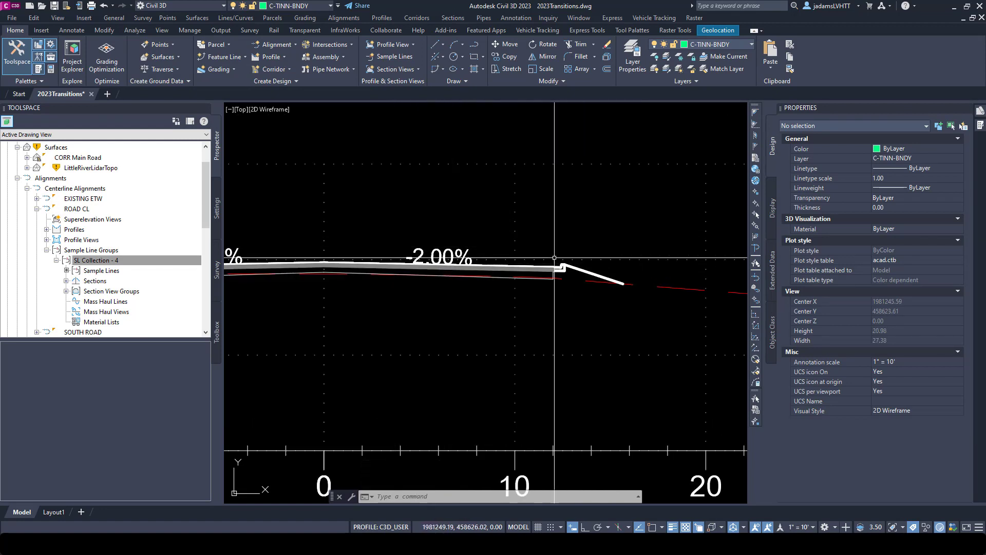
click(441, 267)
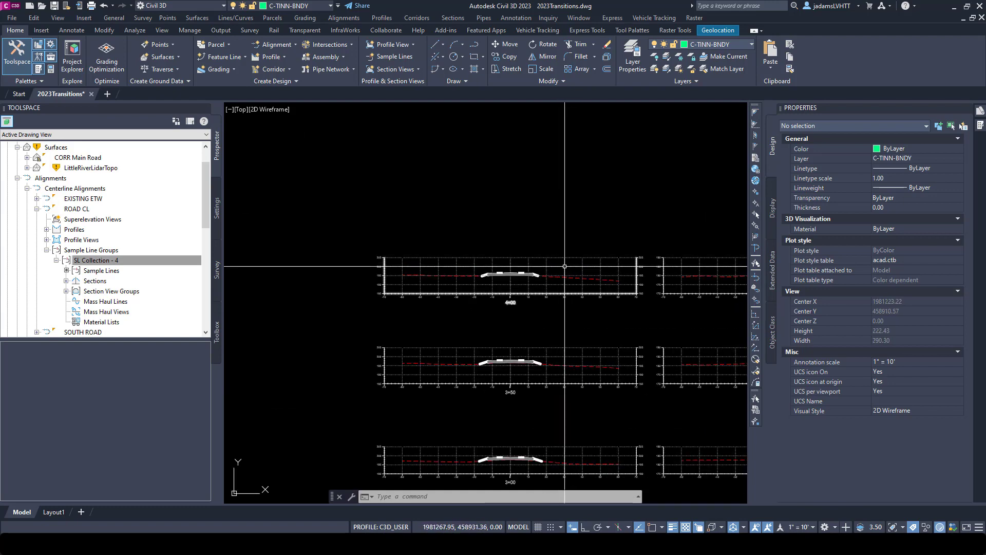
click(510, 278)
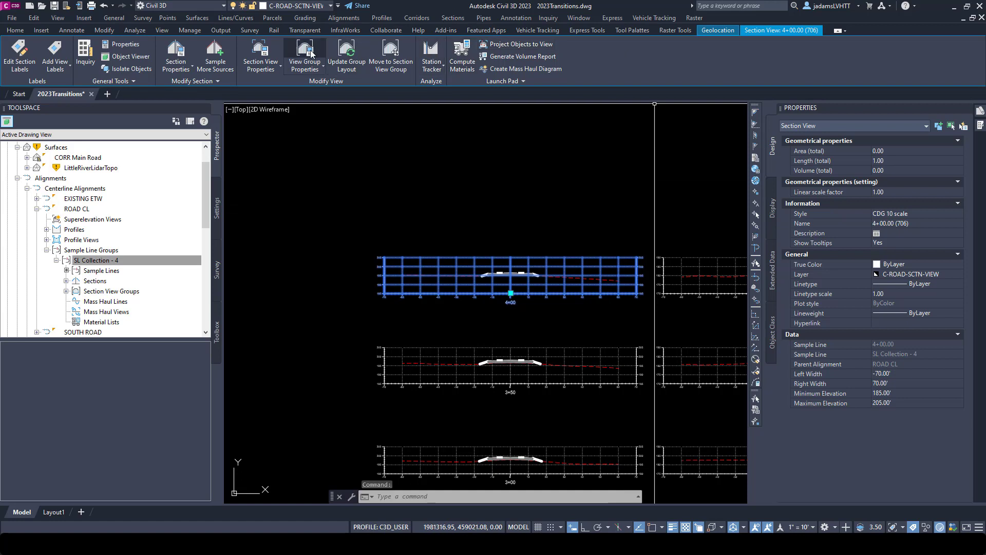
mouse_move(260, 52)
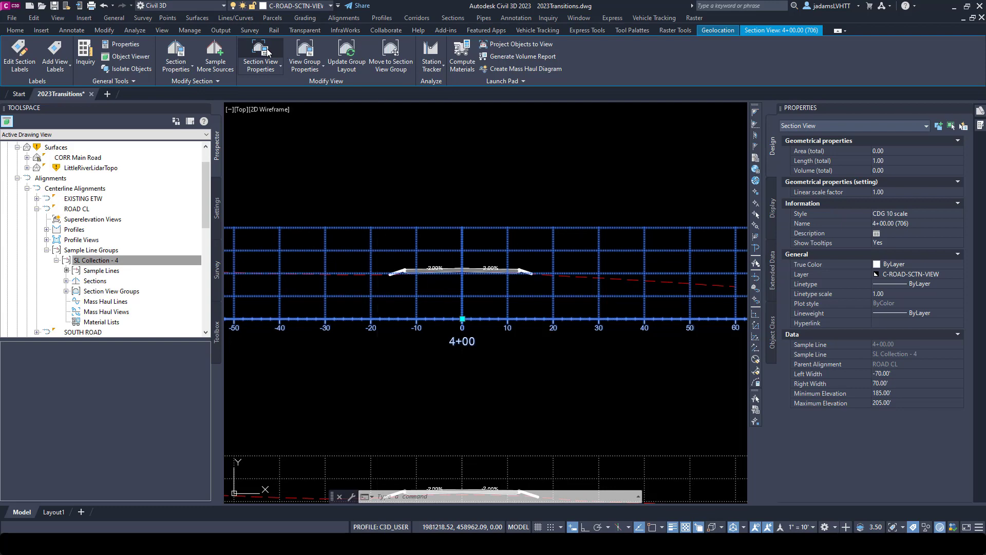
In Section View Properties, give the LittleRiverLidarTopo section the Finished Ground style.
click(260, 56)
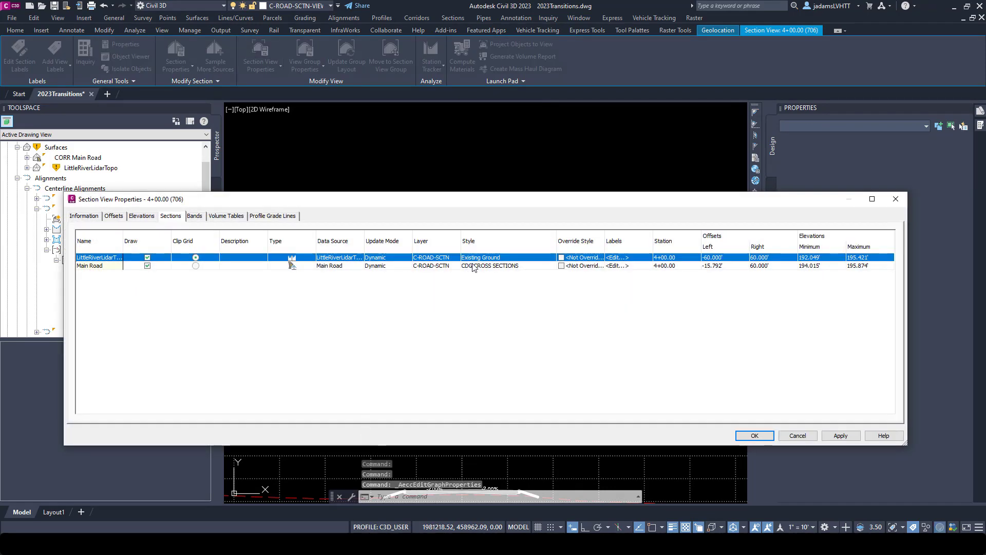
click(479, 256)
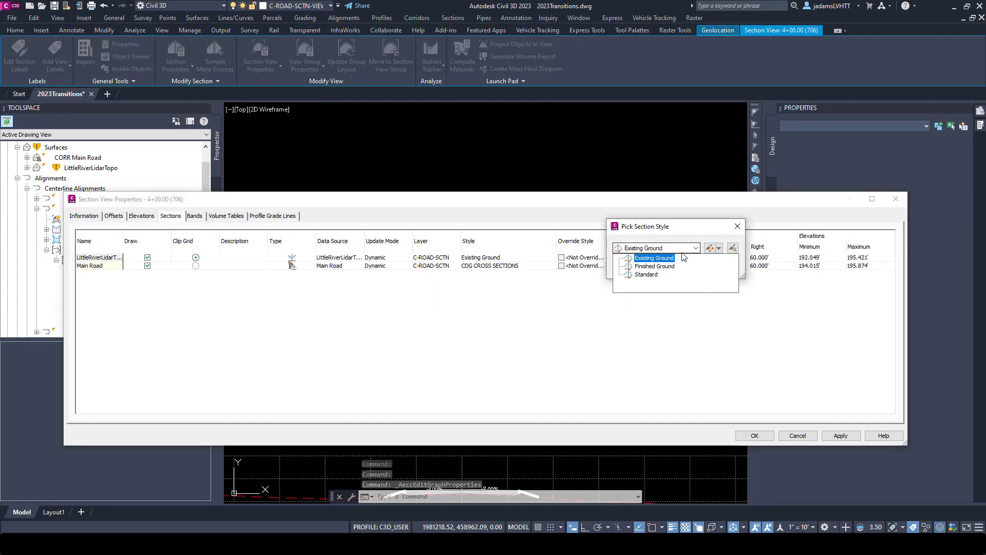
click(655, 265)
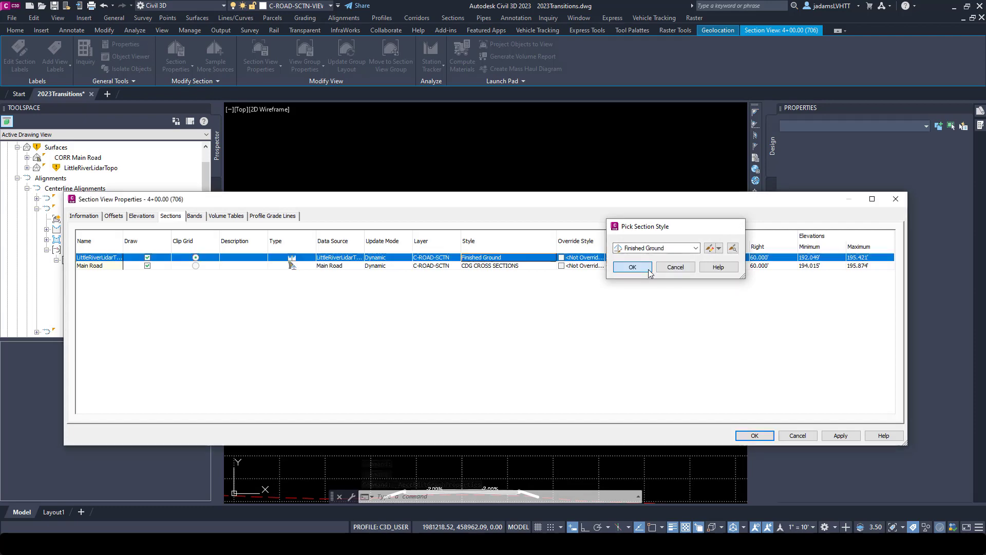
click(631, 267)
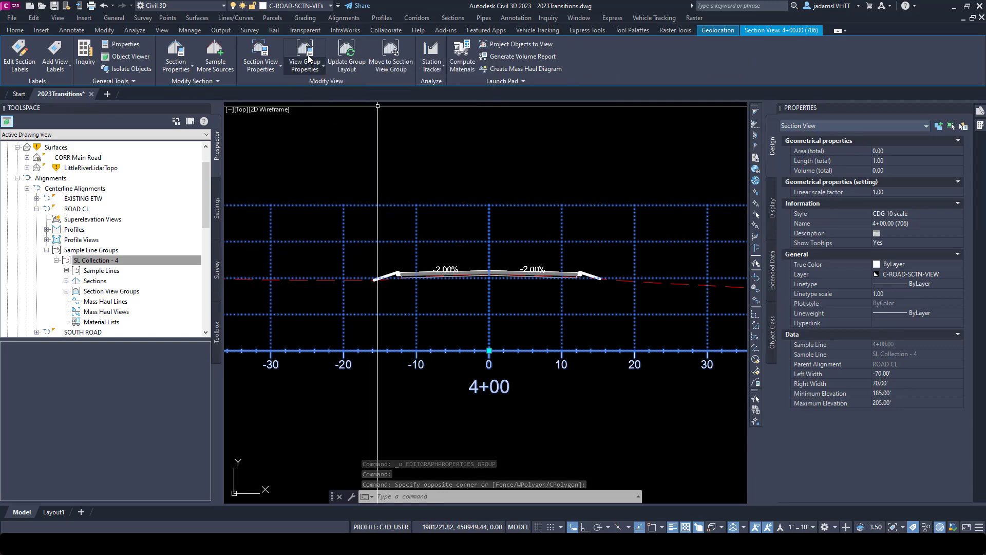
In View Group Properties, assign the OFFSETS label set to the Main Road sections and apply.
click(304, 56)
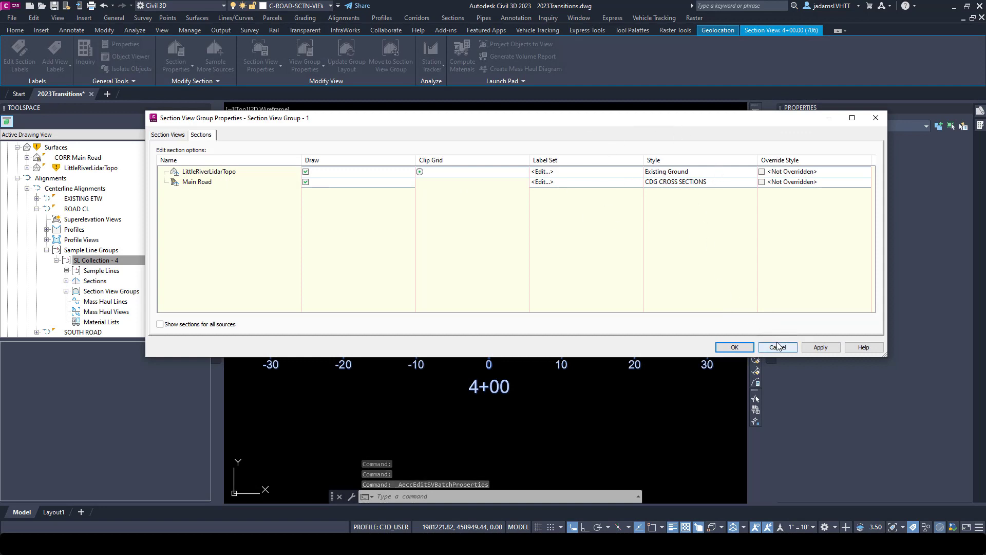
click(778, 347)
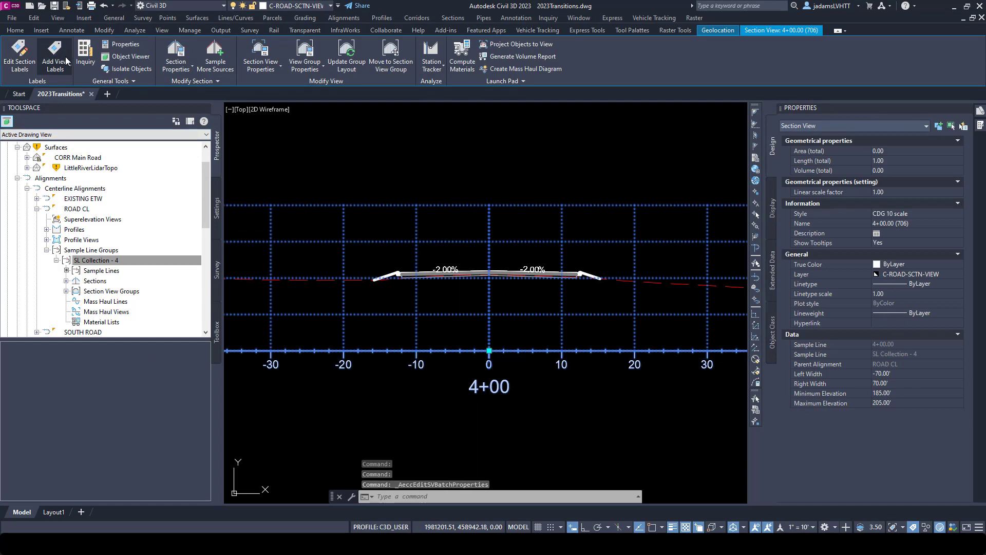
mouse_move(504, 237)
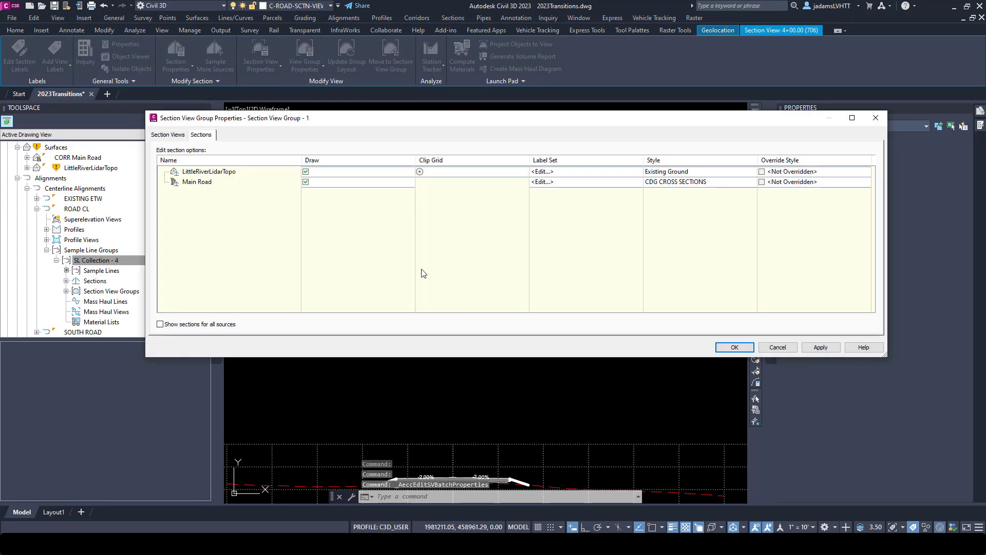
click(196, 182)
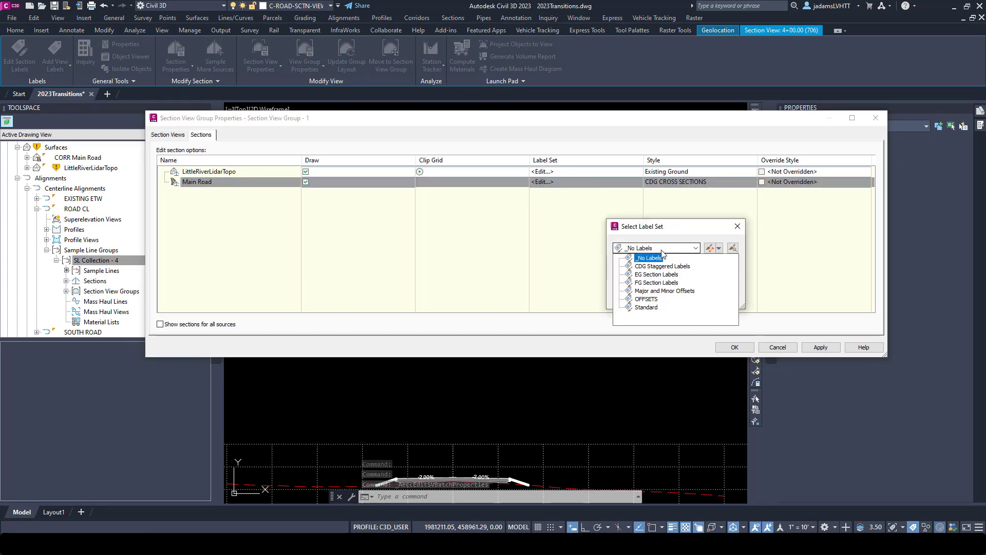
click(646, 299)
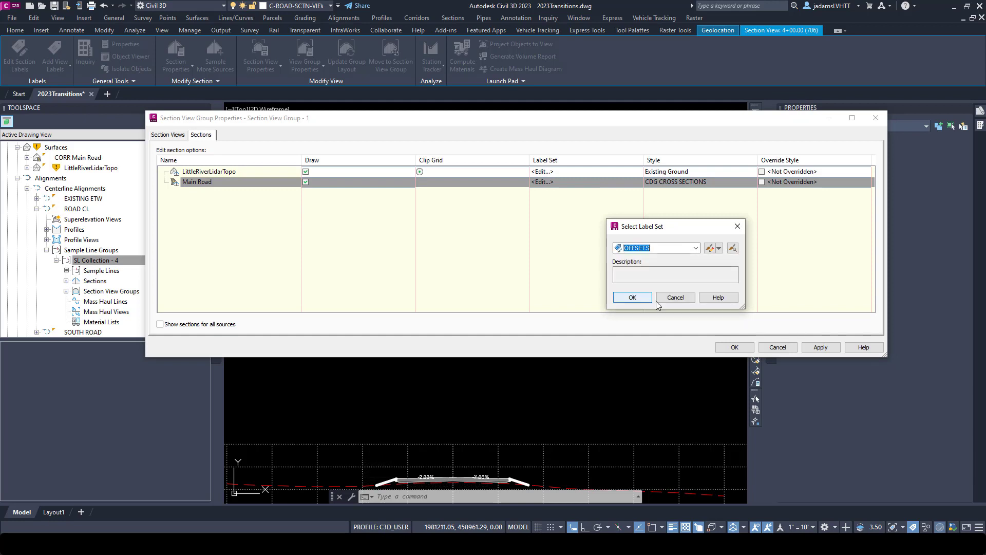
click(632, 296)
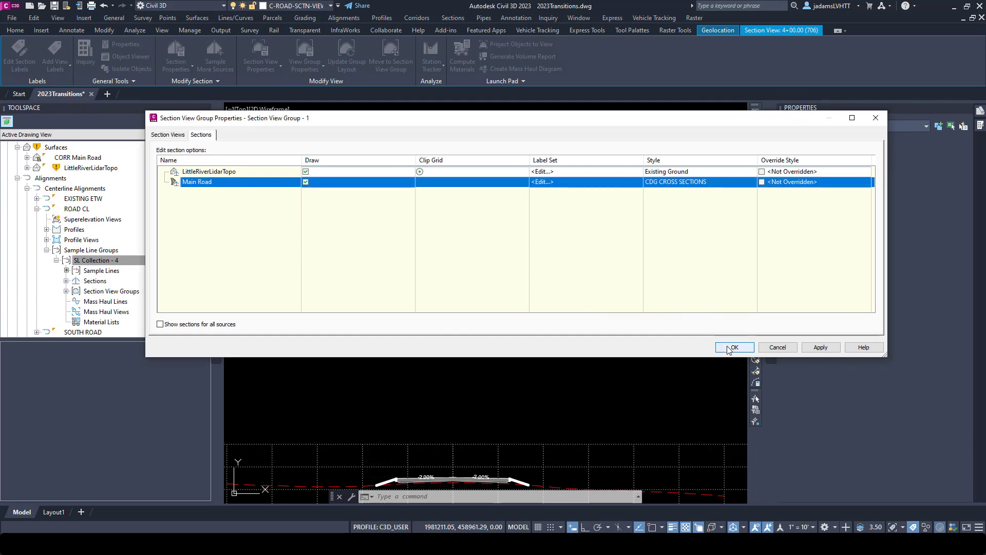
click(733, 347)
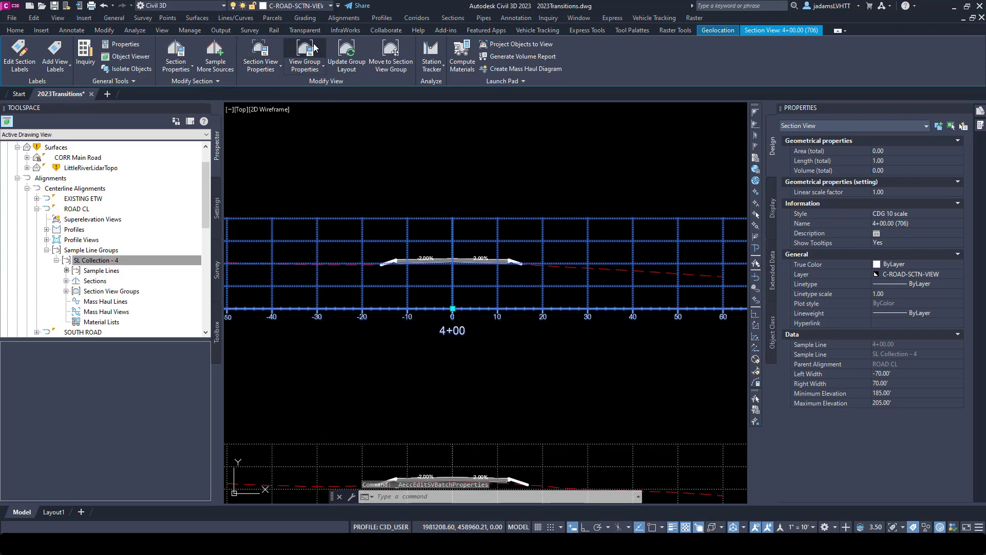
click(304, 55)
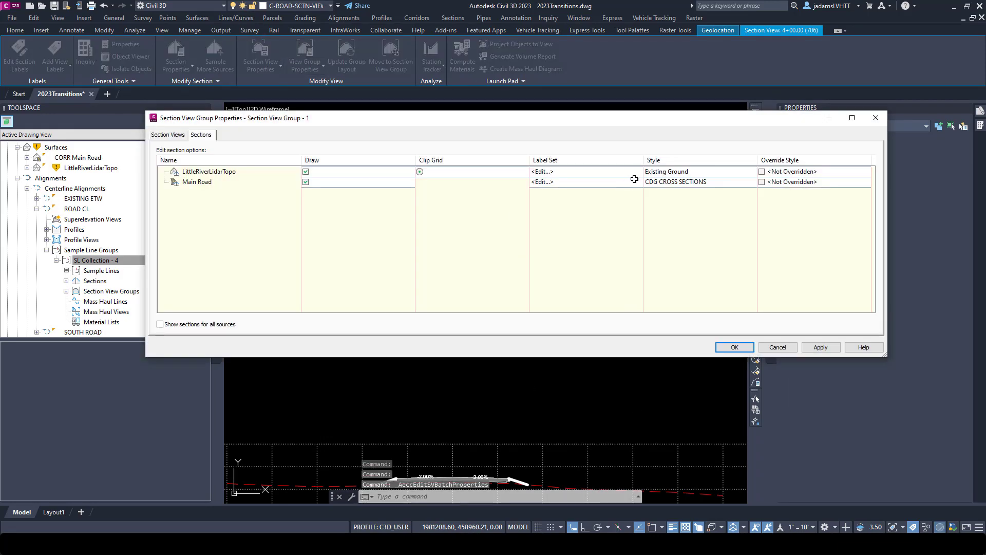
click(541, 182)
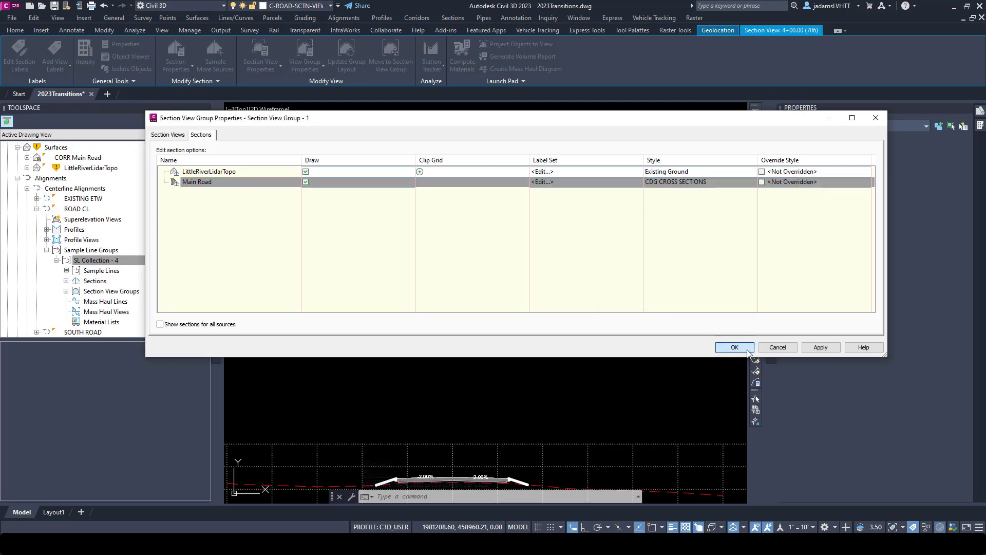
click(733, 347)
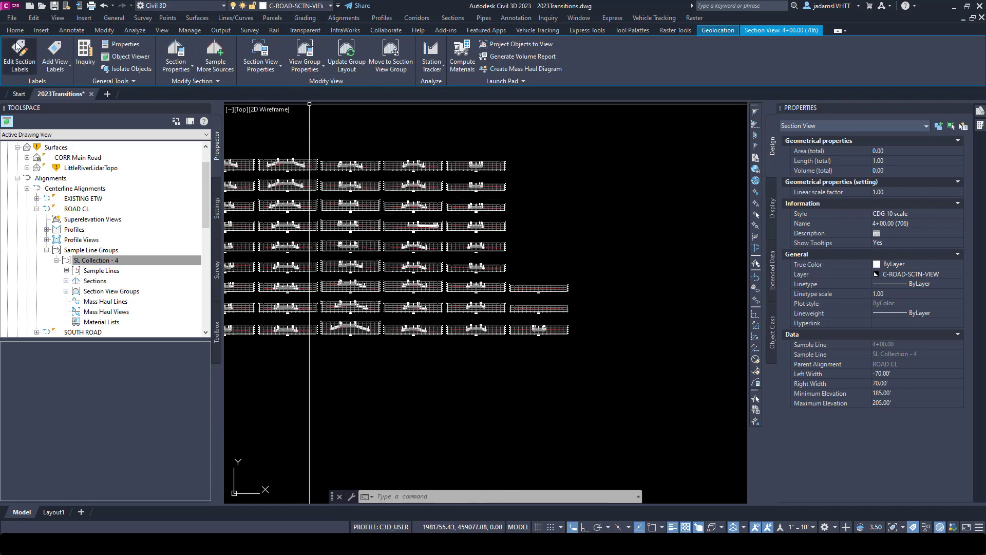
Create a second ROAD CL section view group for the user-specified station range 500 to 800.
click(14, 30)
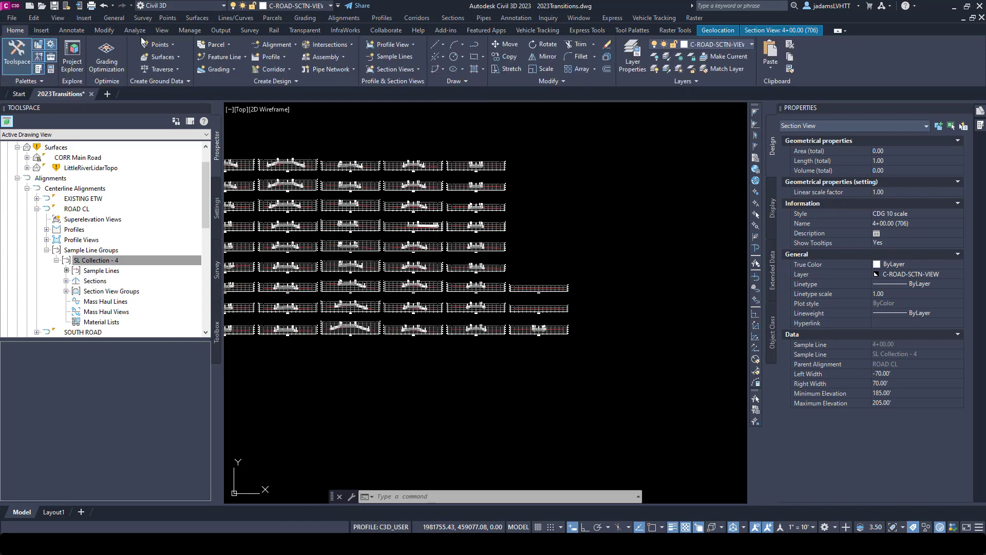
click(391, 69)
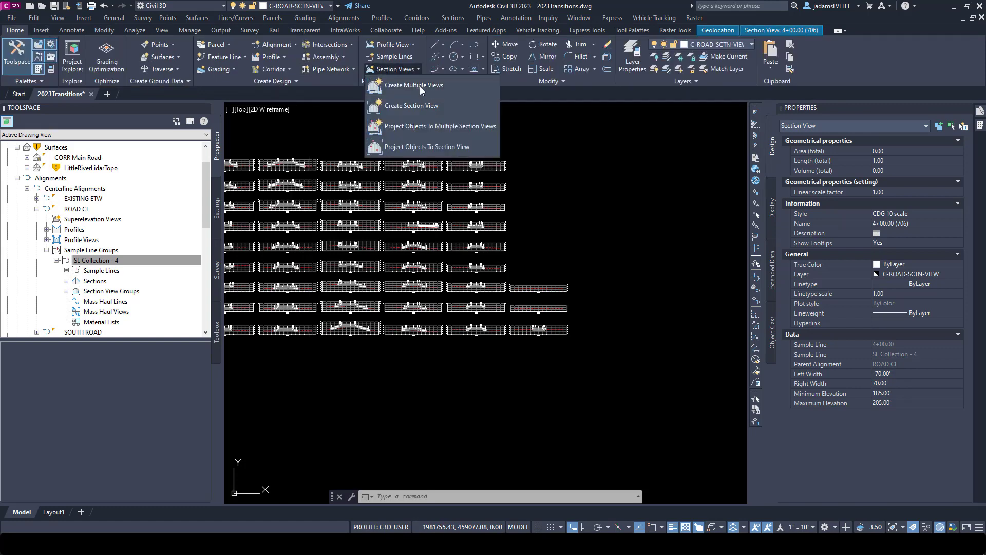
click(414, 85)
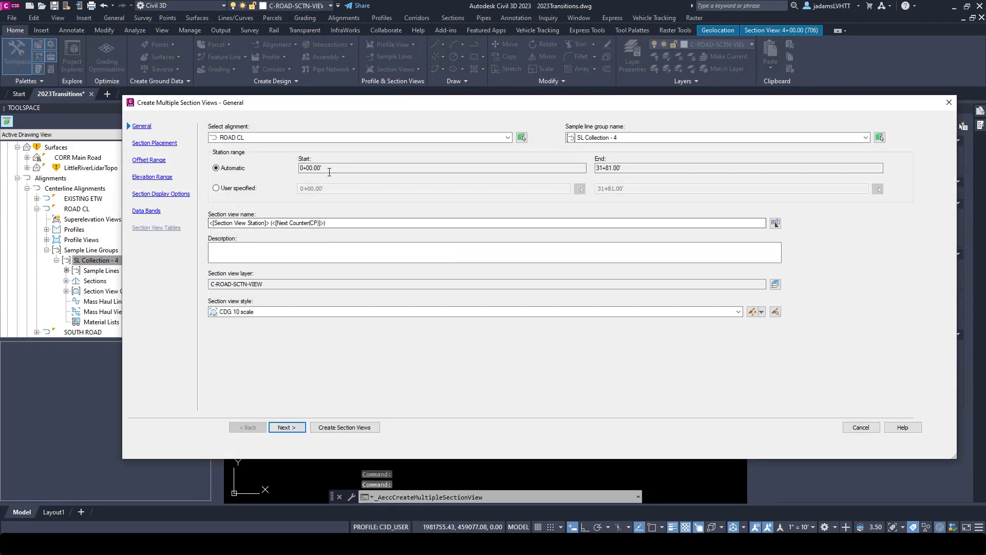
click(217, 188)
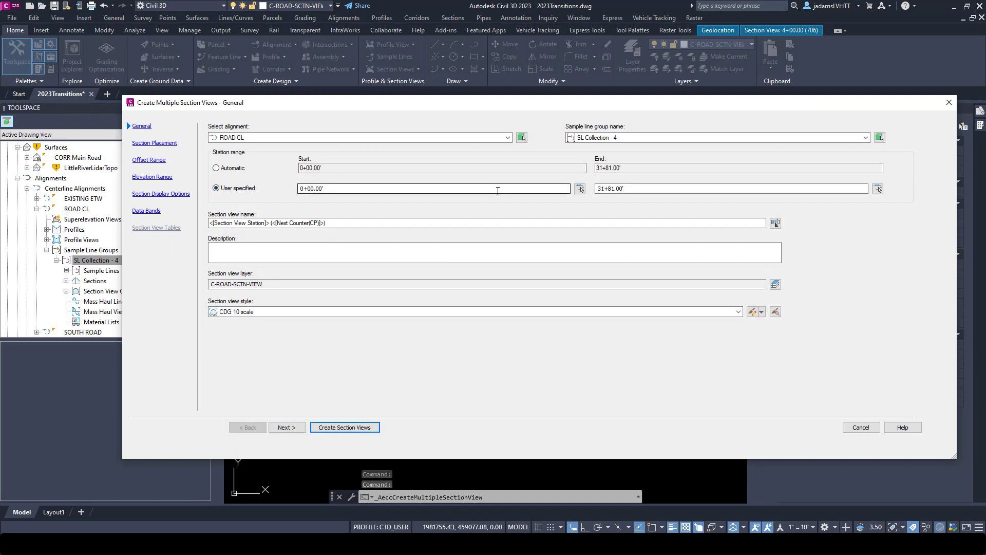
text(500)
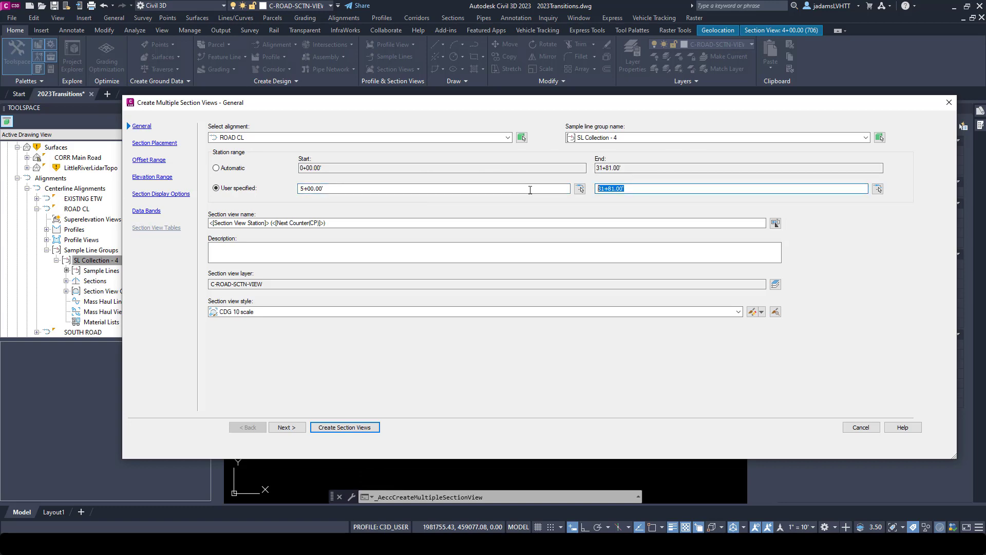
text(800)
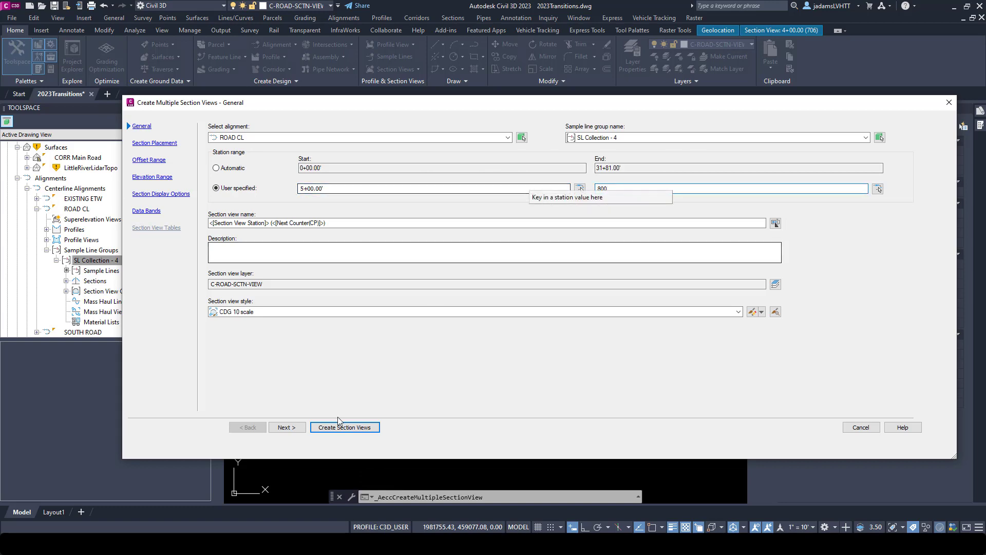
click(344, 427)
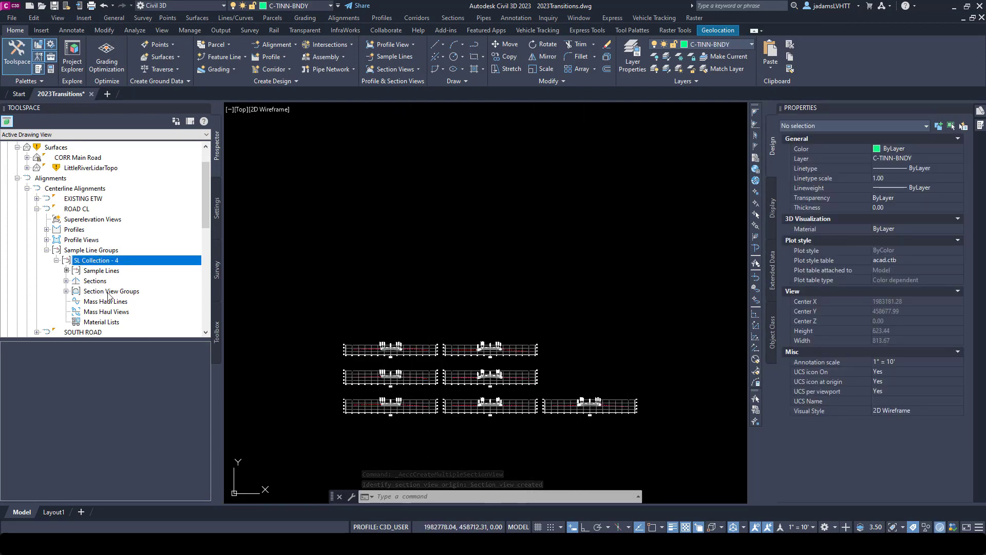
Expand ROAD CL > sample line groups > Section View Groups in Prospector to show both groups.
click(111, 291)
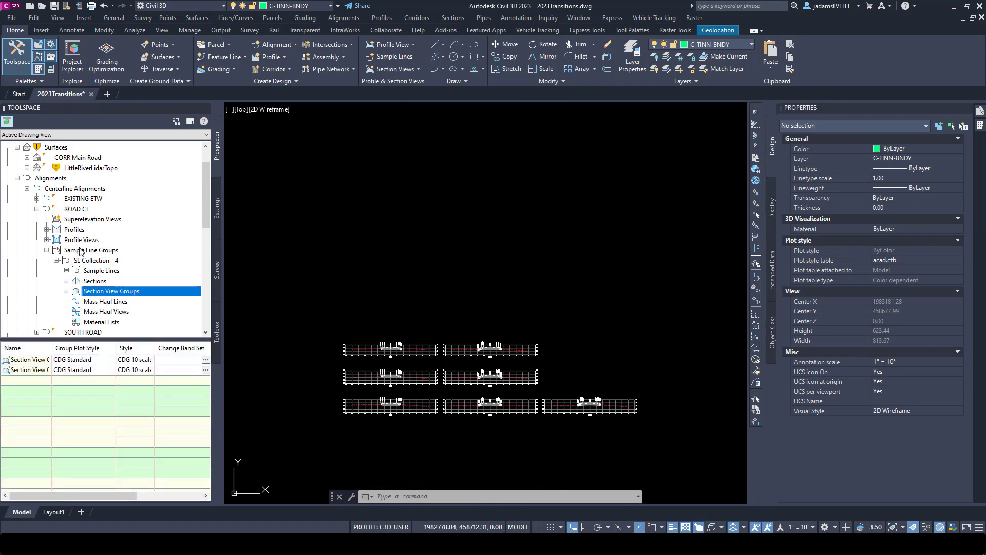
click(77, 208)
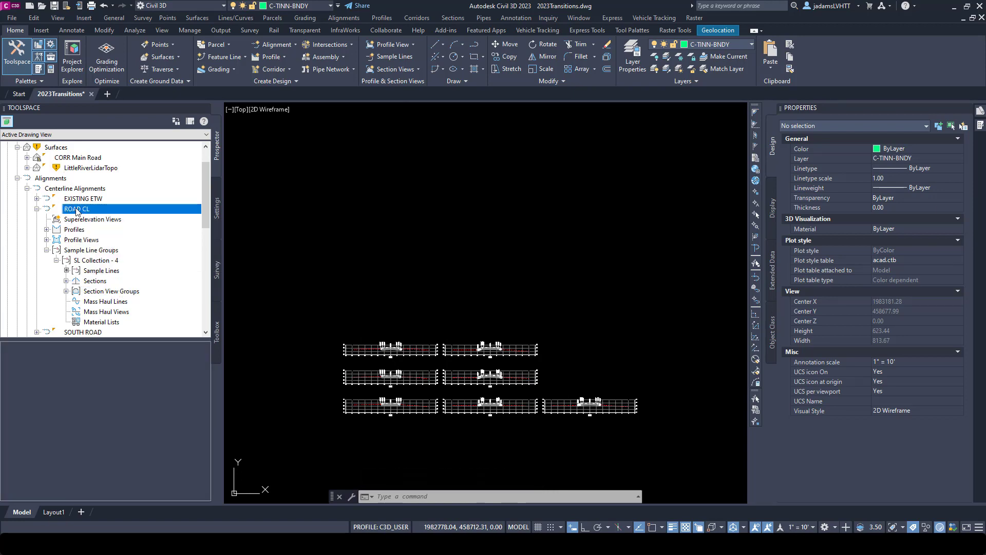
click(91, 250)
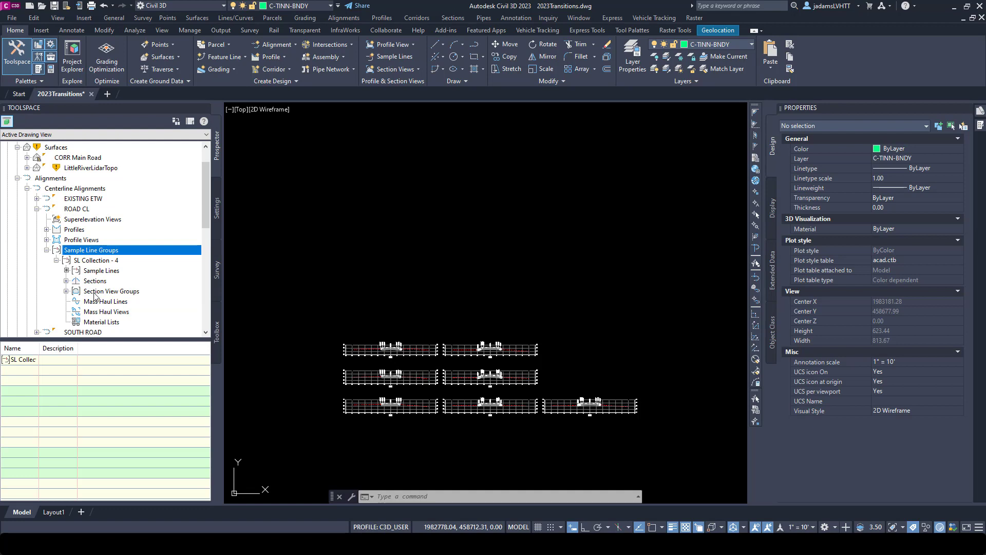
click(111, 290)
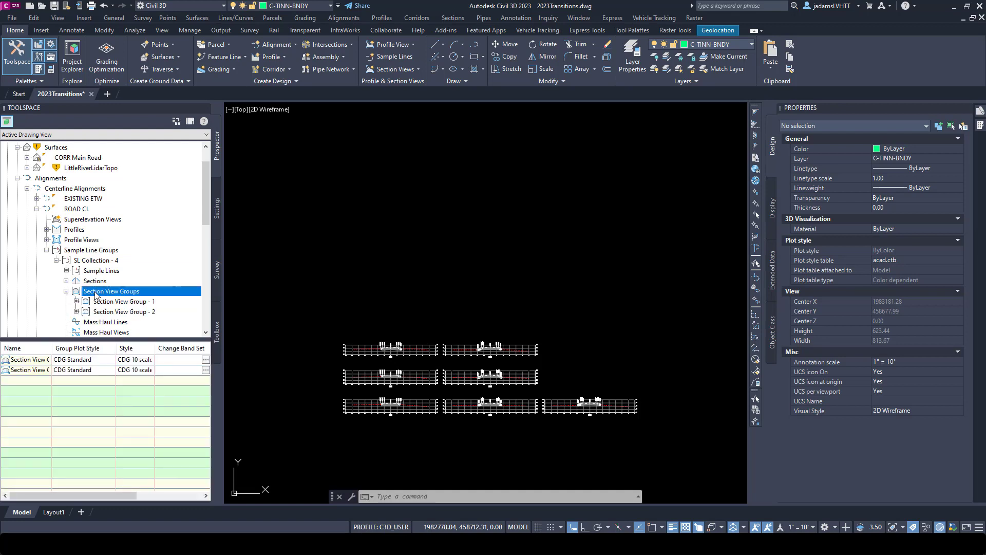
Delete Section View Group - 2, leaving Section View Group - 1 selected with its views listed.
click(125, 311)
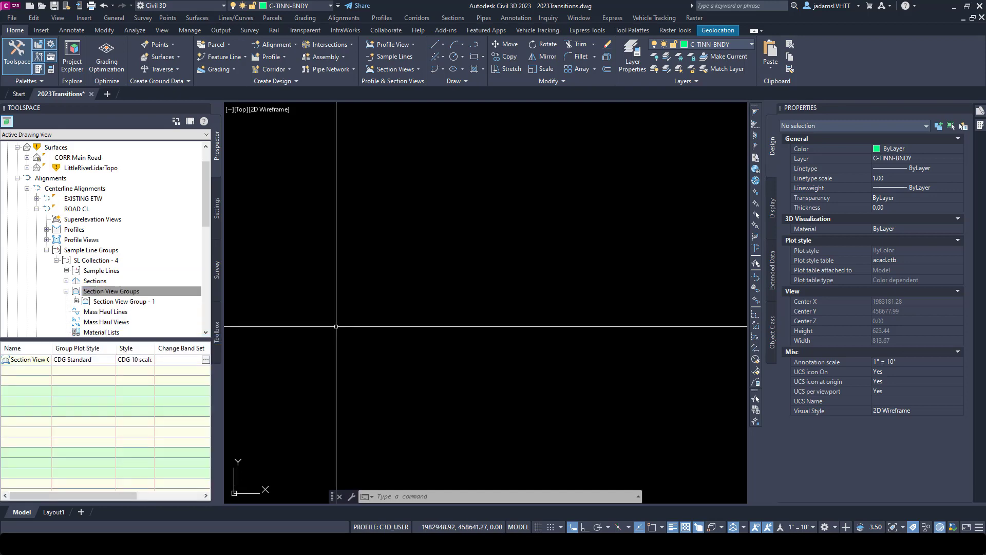
click(123, 301)
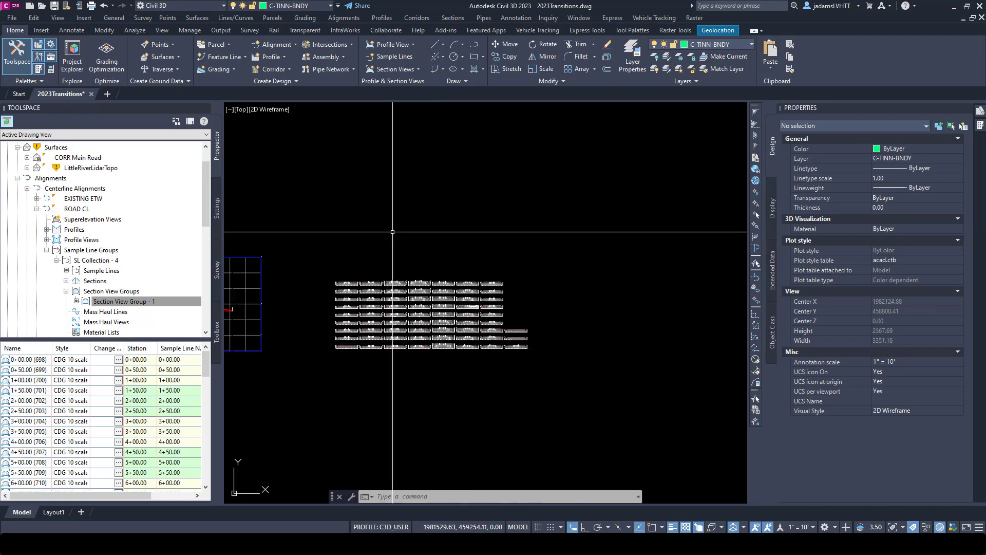
click(123, 301)
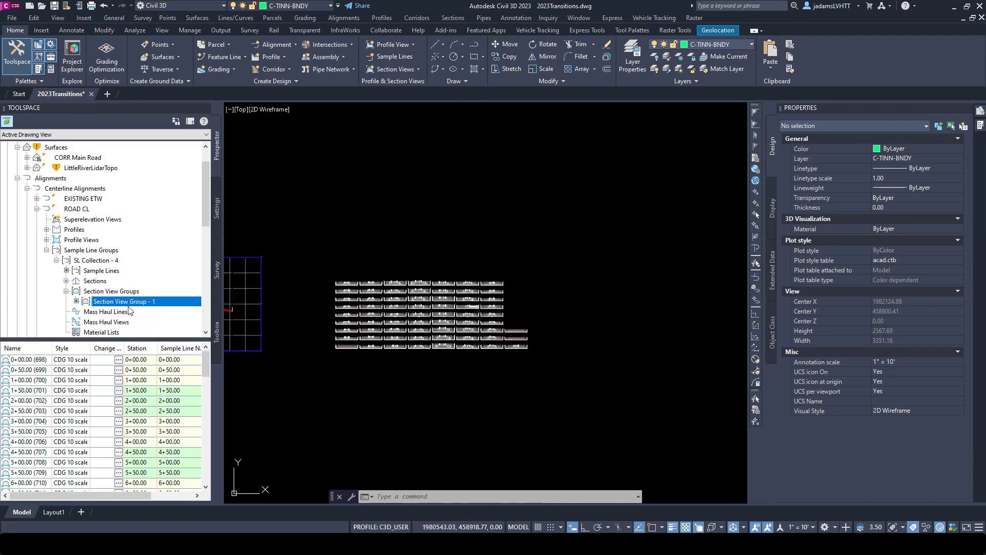
mouse_move(519, 283)
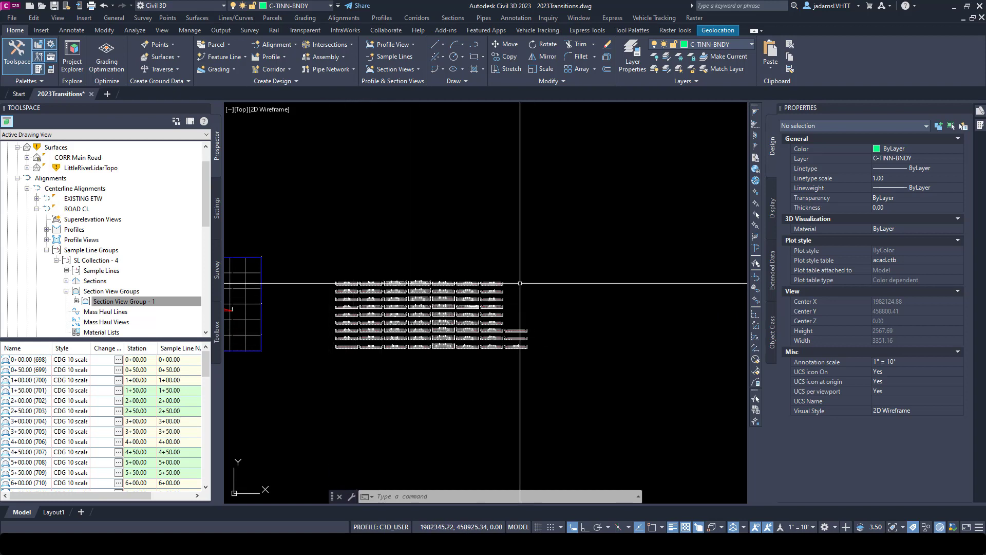
click(122, 301)
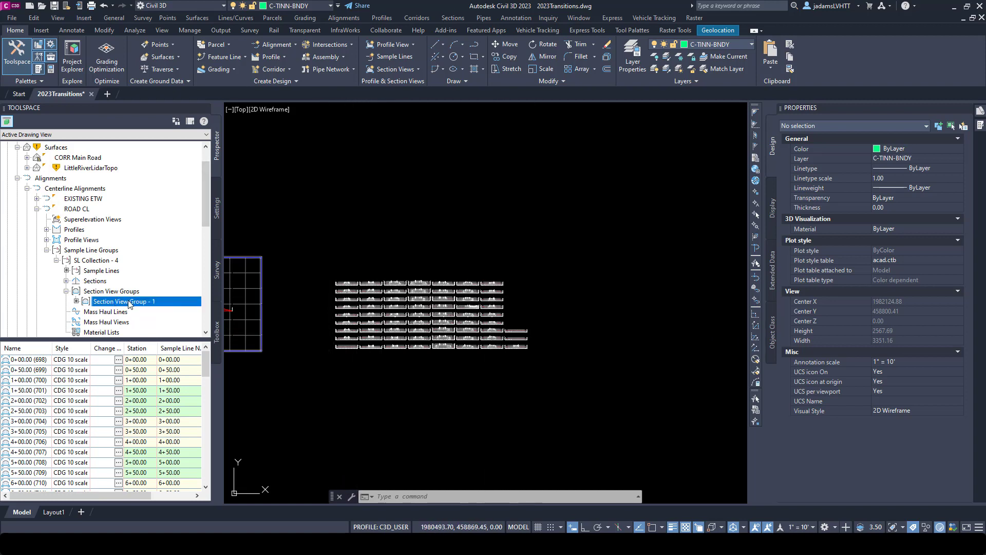